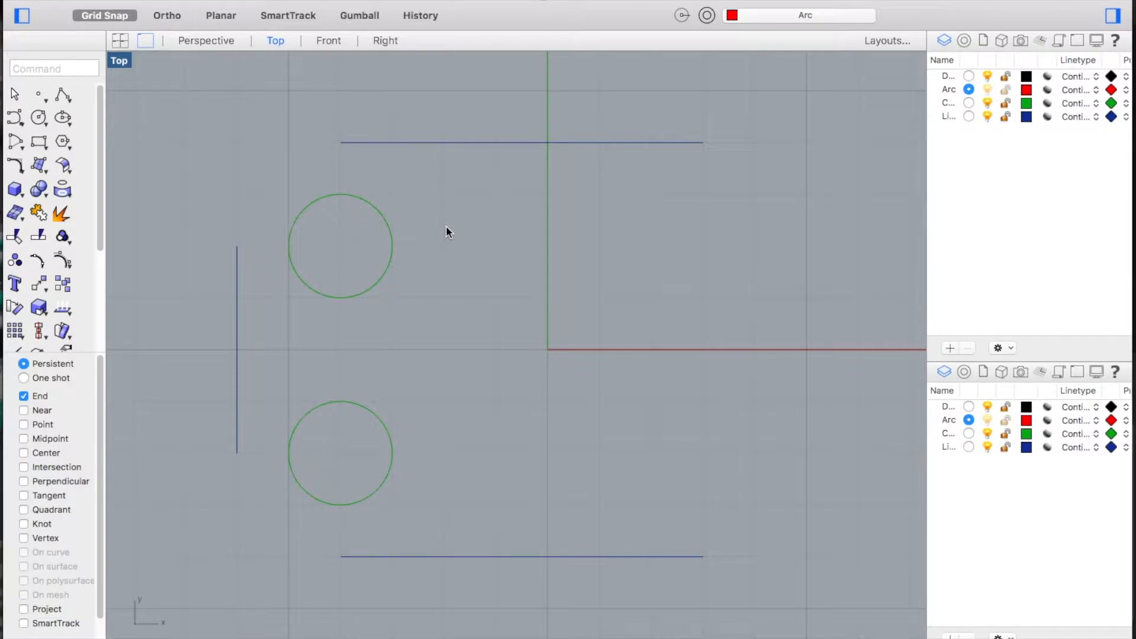
{"action": "mouse_move", "coordinate": [248, 64]}
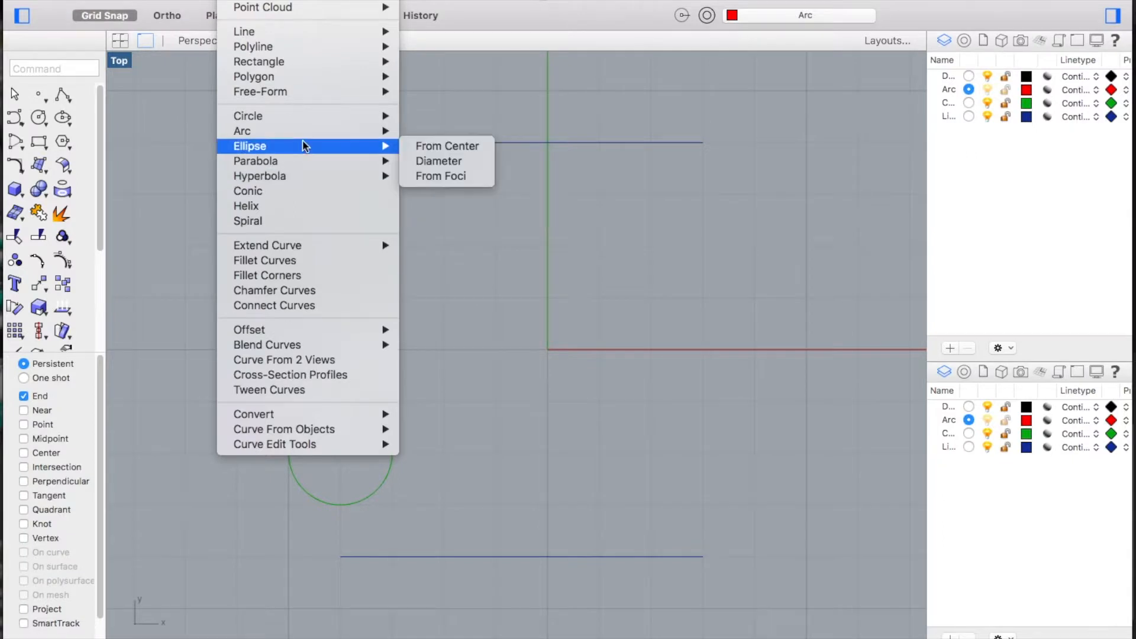
{"action": "mouse_move", "coordinate": [242, 131]}
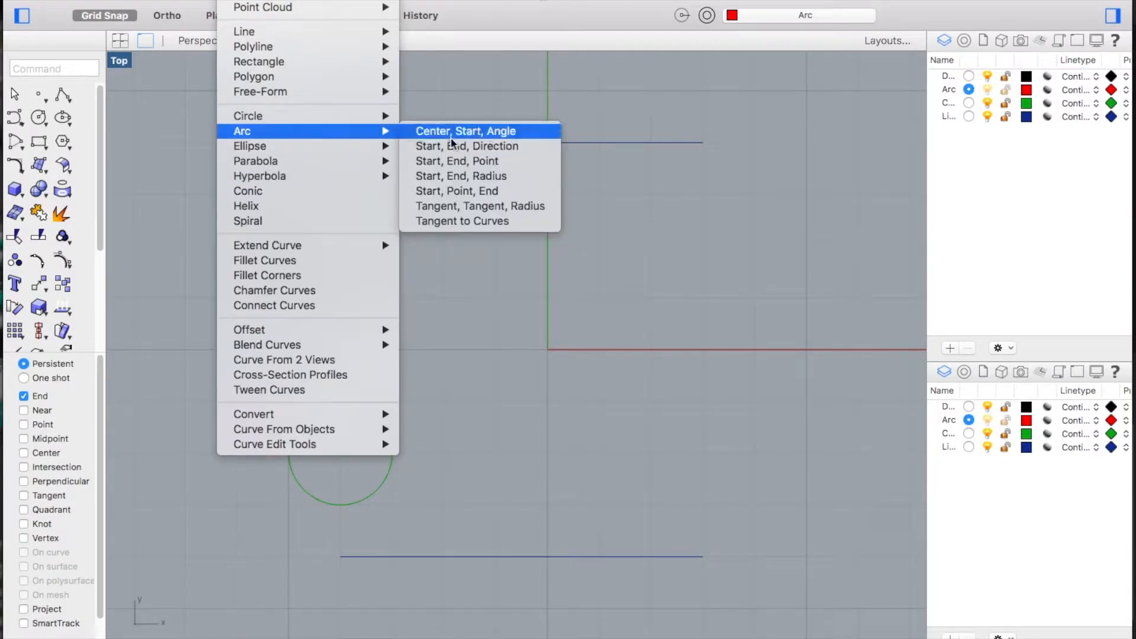
{"action": "mouse_move", "coordinate": [466, 131]}
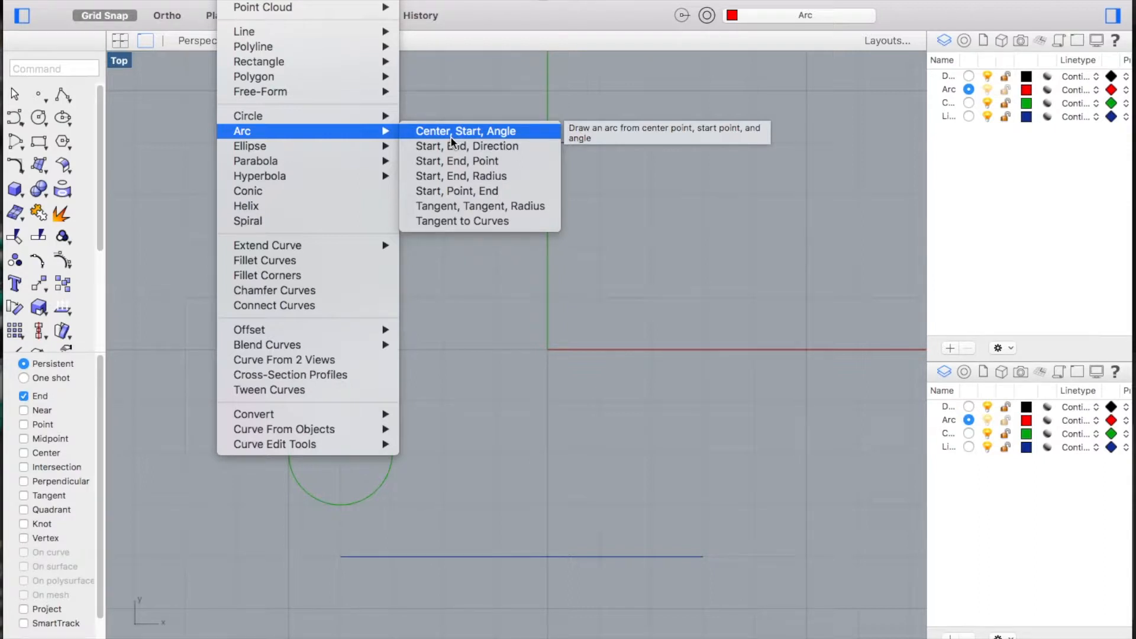
- Start the Center, Start, Angle arc command from the Curve menu
{"action": "left_click", "coordinate": [465, 131]}
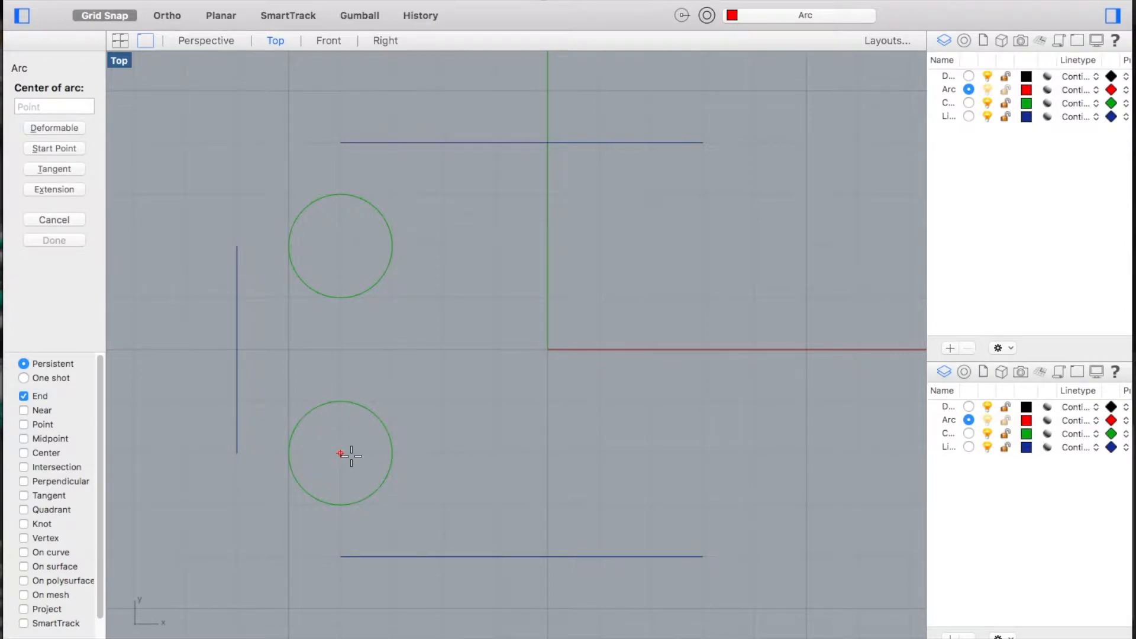
{"action": "mouse_move", "coordinate": [183, 188]}
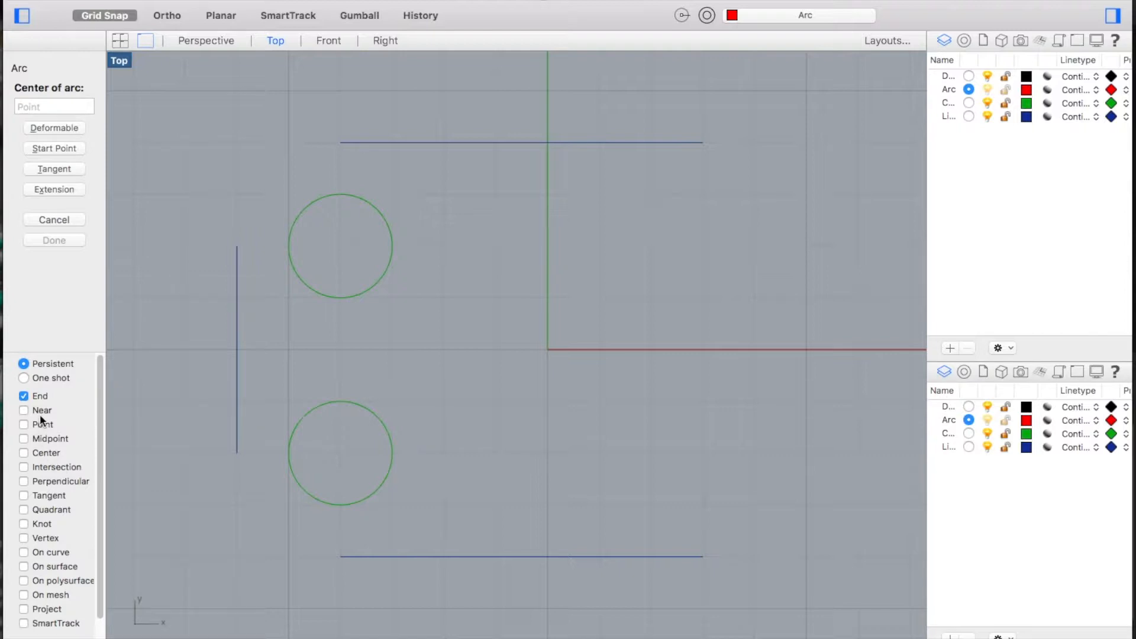
{"action": "mouse_move", "coordinate": [58, 545]}
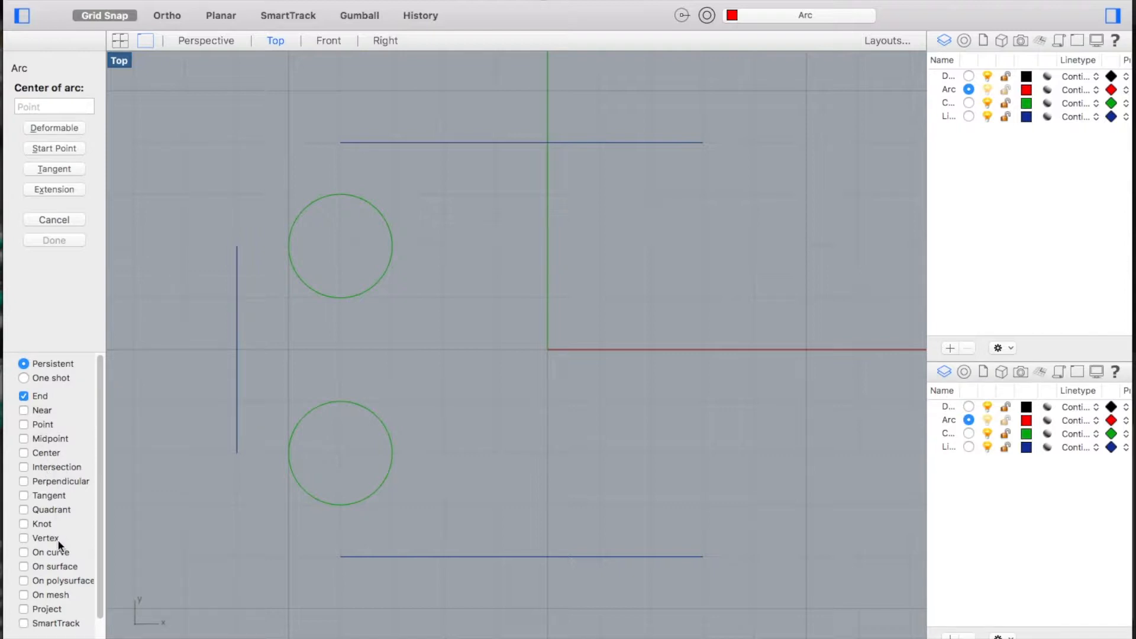
{"action": "mouse_move", "coordinate": [58, 452]}
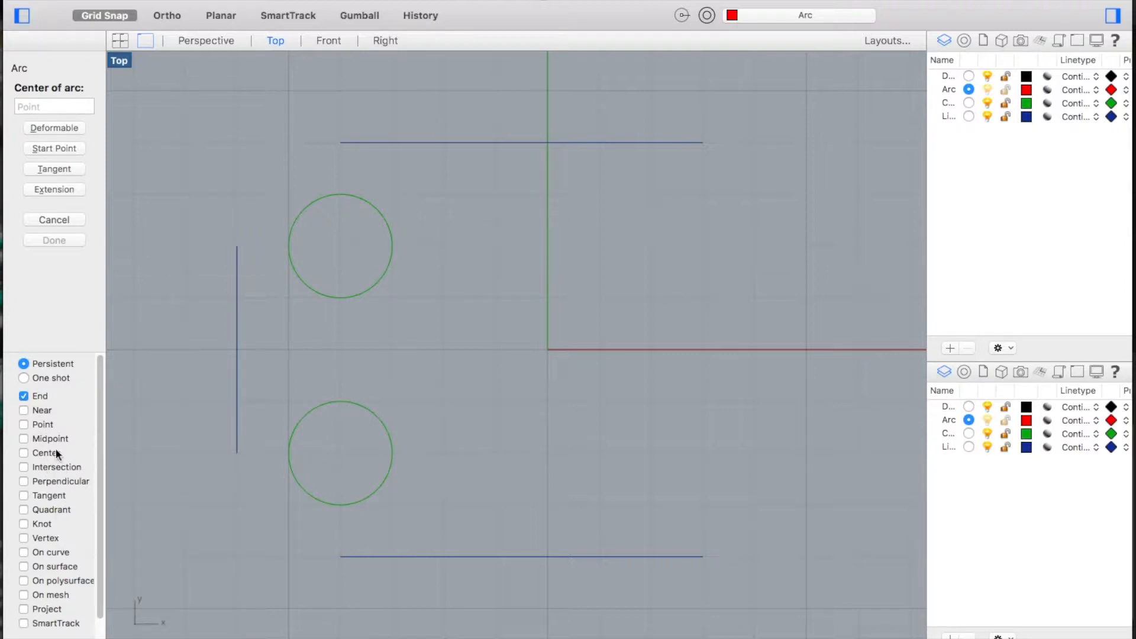
- Enable the Center object snap to lock onto the lower circle's centre
{"action": "left_click", "coordinate": [24, 452]}
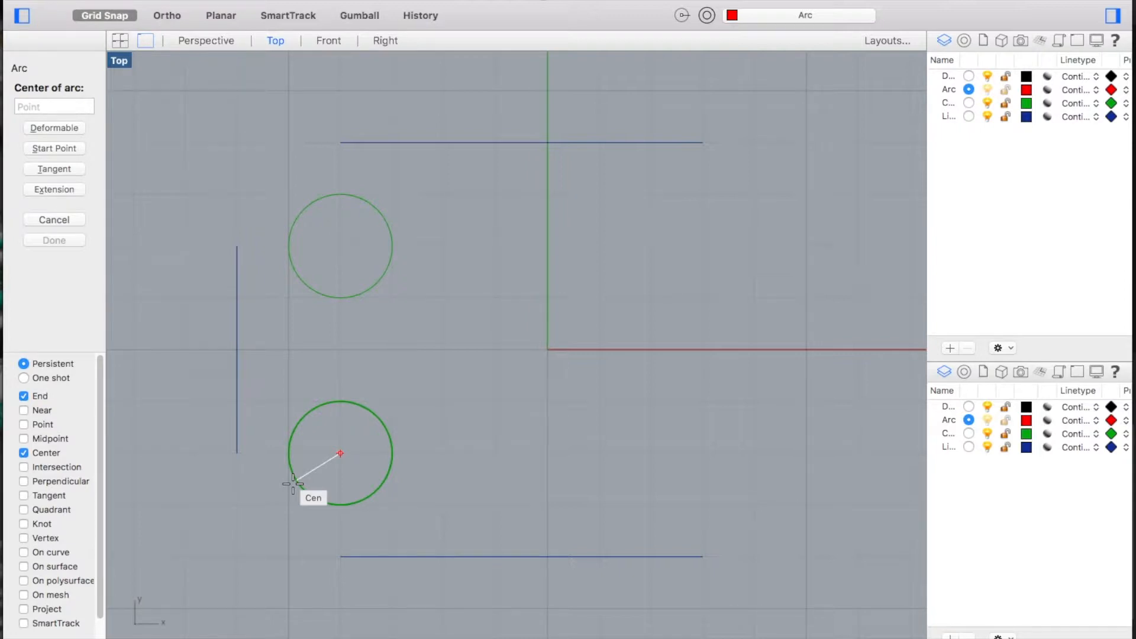
{"action": "mouse_move", "coordinate": [316, 510]}
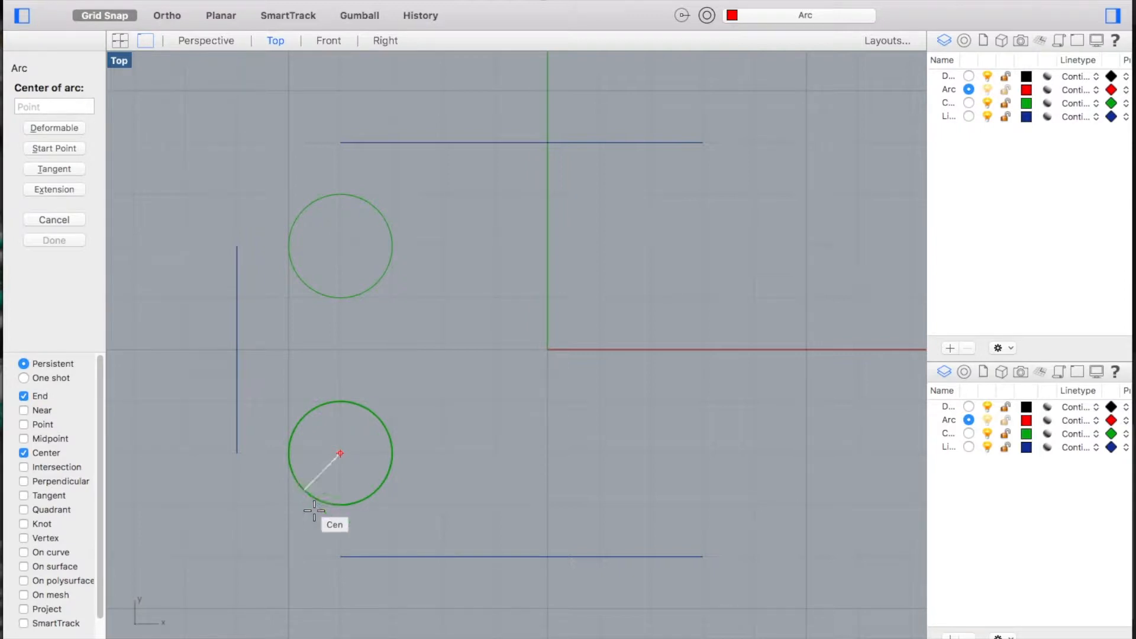
{"action": "mouse_move", "coordinate": [340, 555]}
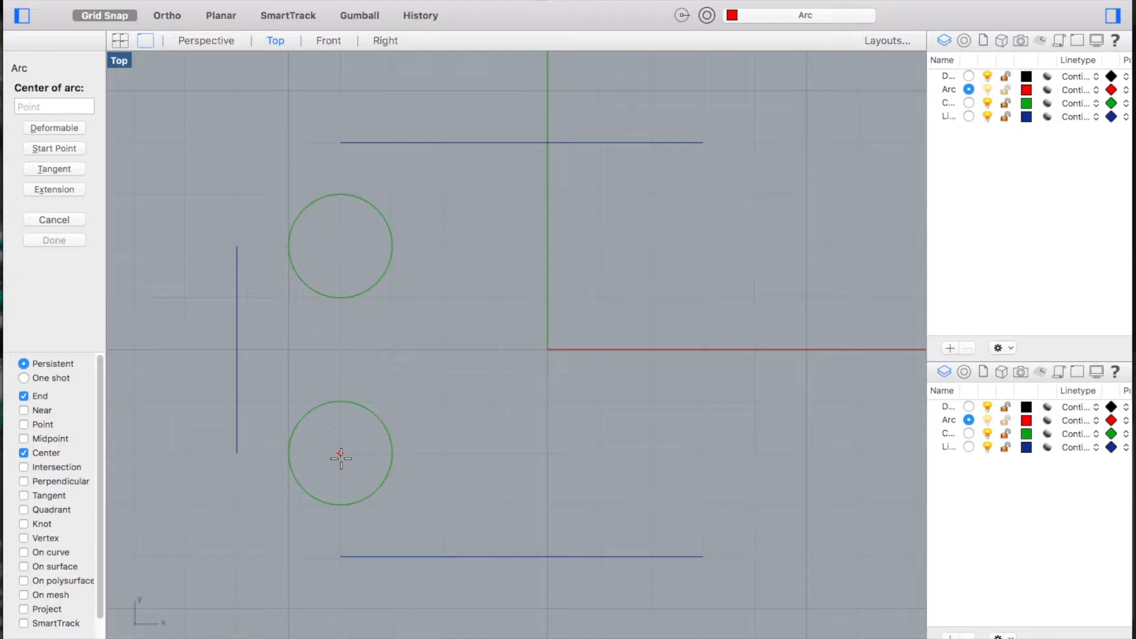
{"action": "mouse_move", "coordinate": [339, 503]}
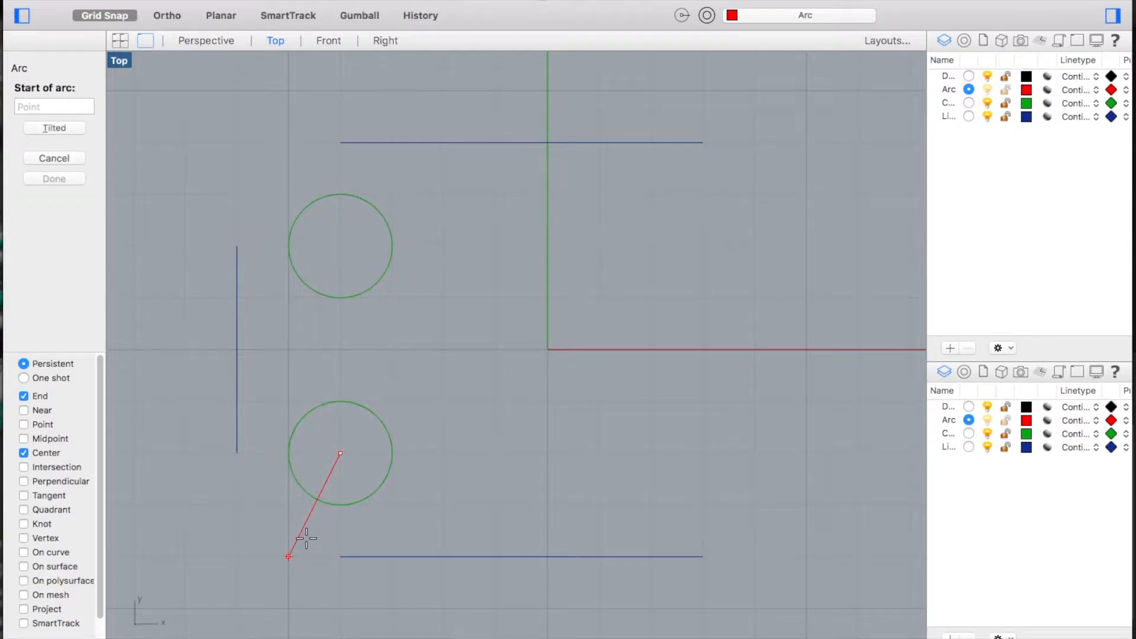
- Draw a quarter arc from the bottom line's left end to the left line's lower end
{"action": "left_click", "coordinate": [288, 556]}
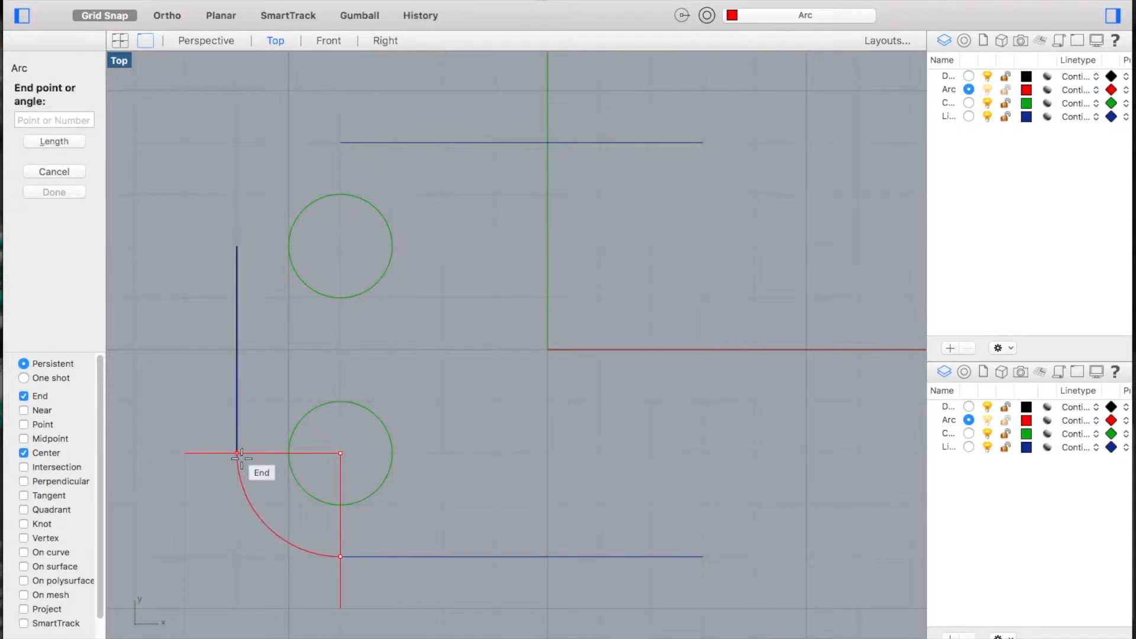
{"action": "left_click", "coordinate": [238, 454]}
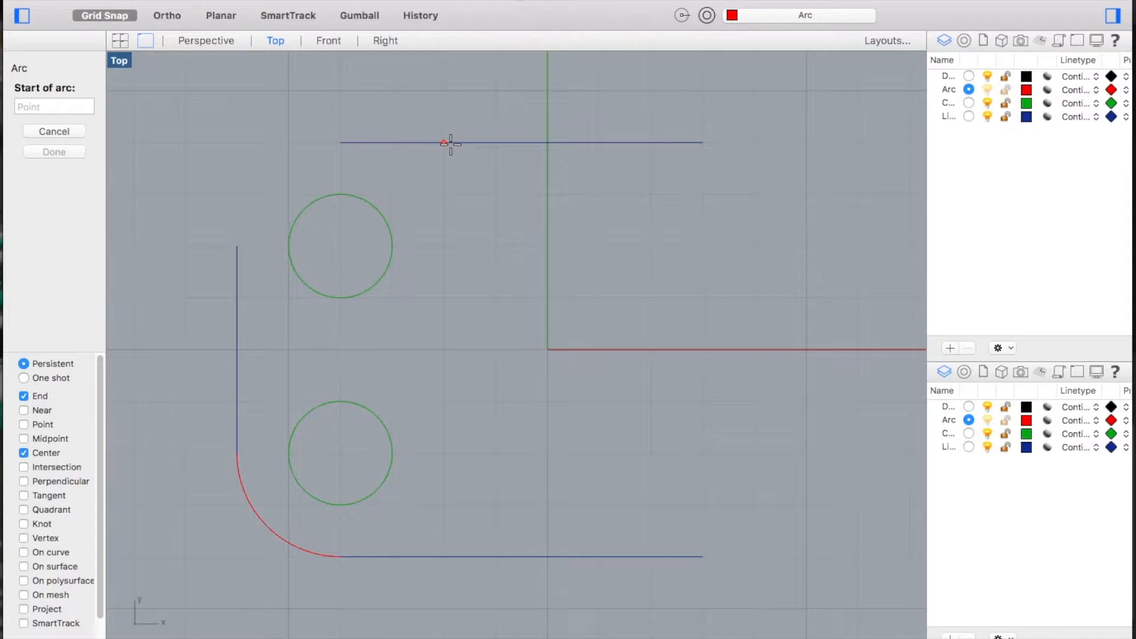
{"action": "left_click", "coordinate": [225, 16]}
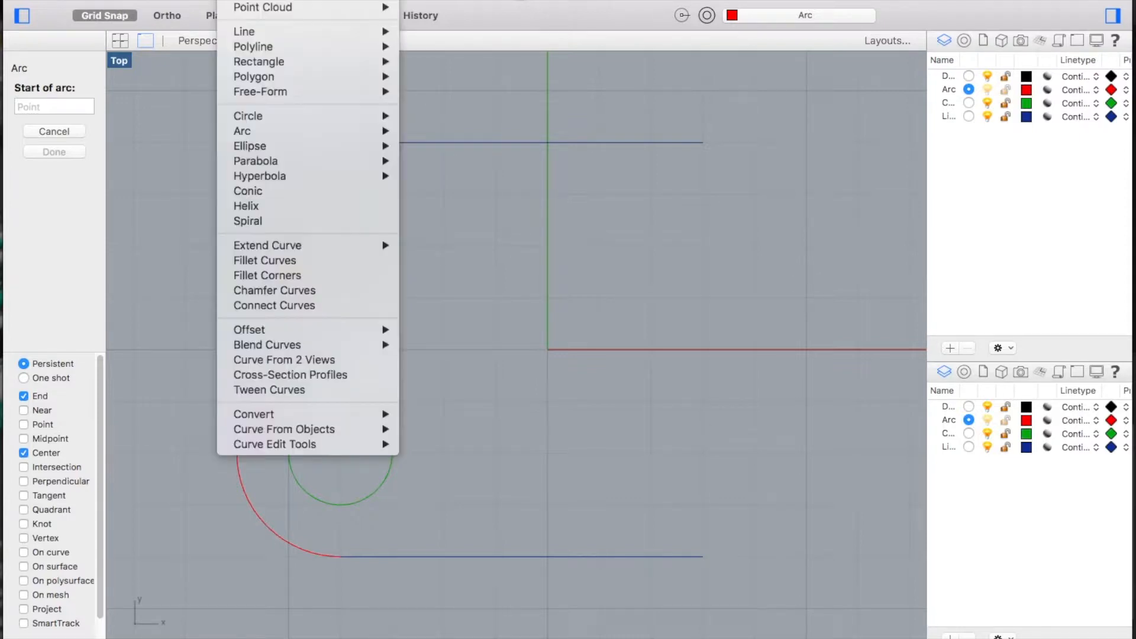
{"action": "mouse_move", "coordinate": [242, 130]}
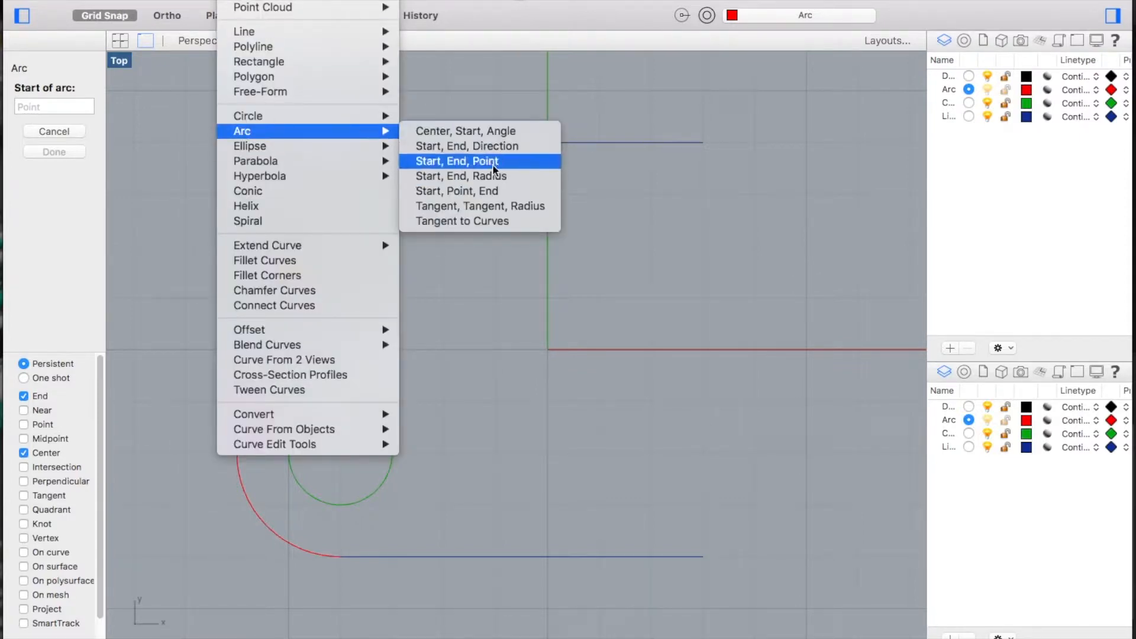
- Preview a Start, End arc from the left line's top end to the top line's left end
{"action": "left_click", "coordinate": [456, 161]}
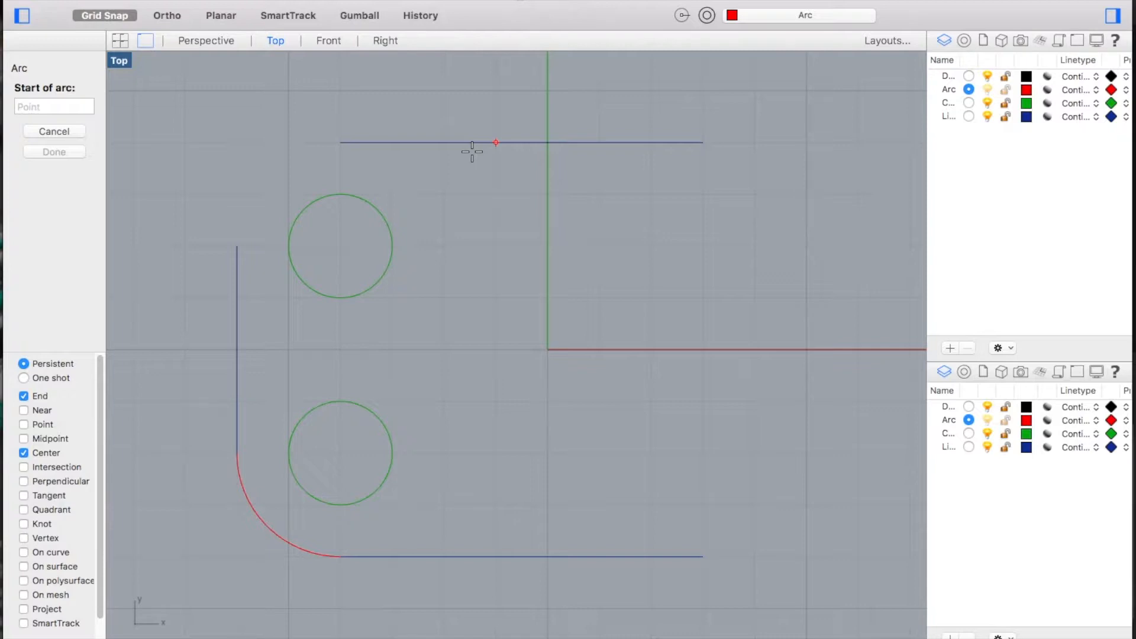
{"action": "mouse_move", "coordinate": [227, 261]}
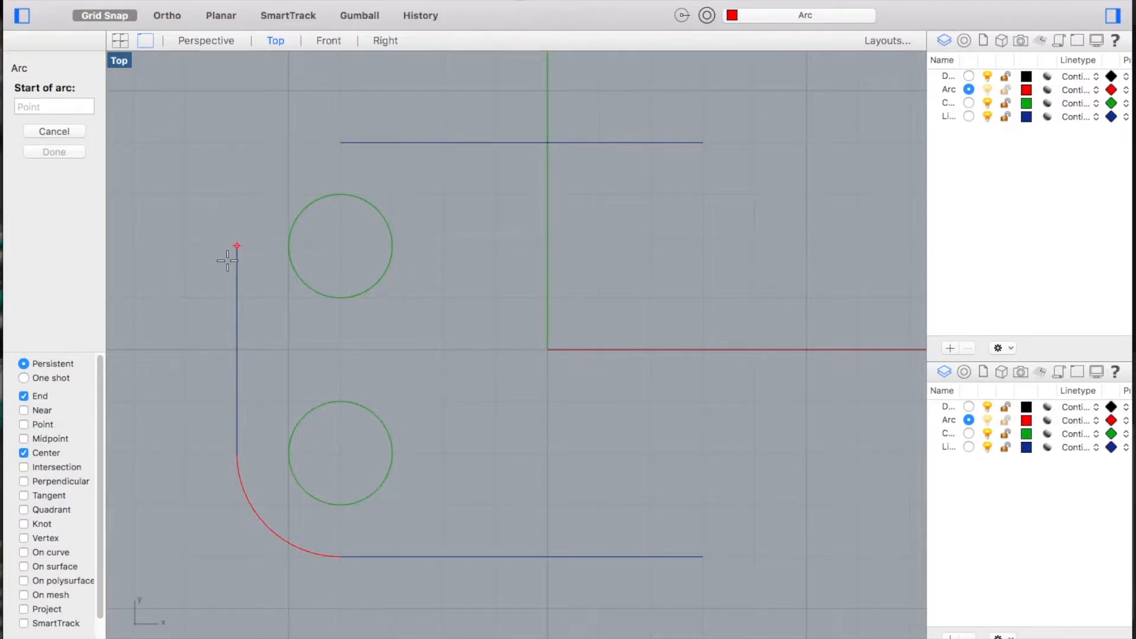
{"action": "left_click", "coordinate": [235, 248]}
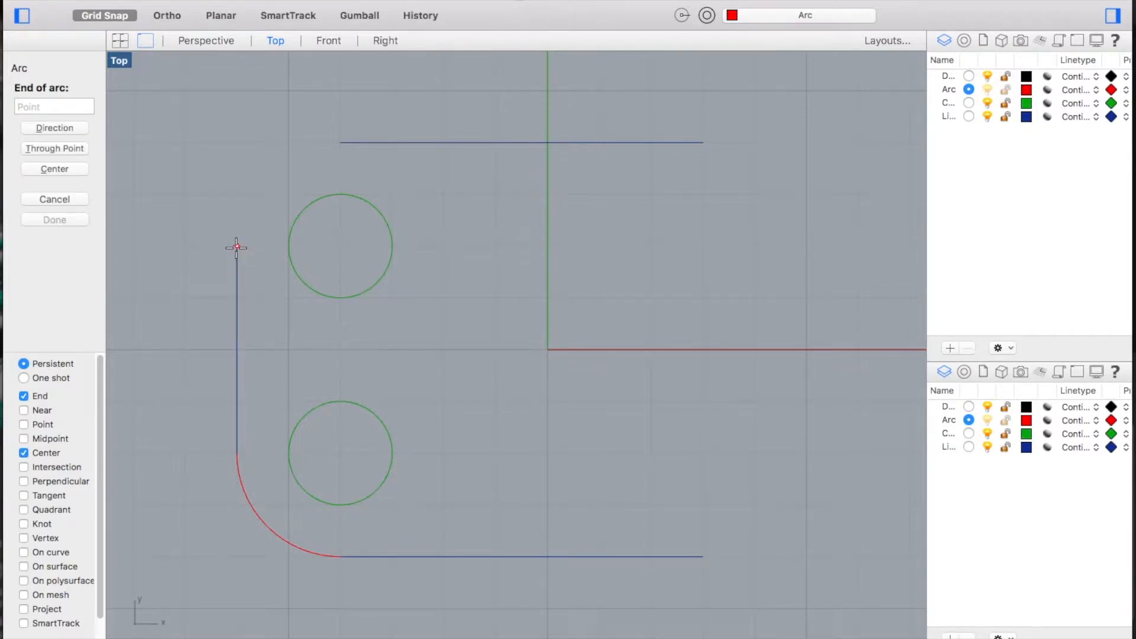
{"action": "mouse_move", "coordinate": [335, 145]}
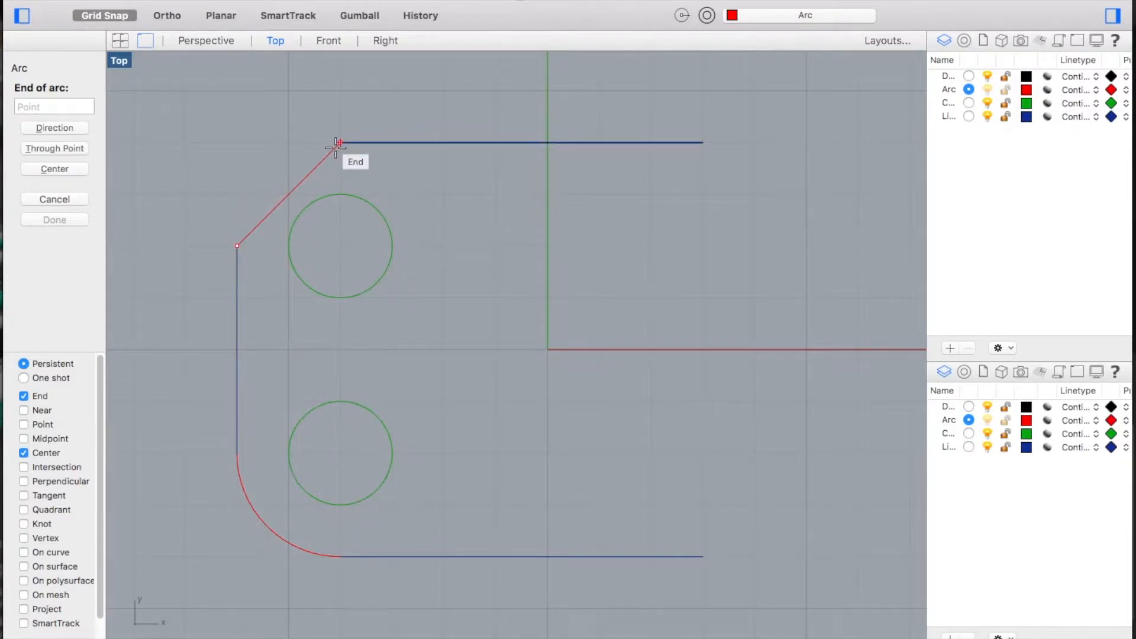
{"action": "left_click", "coordinate": [336, 142]}
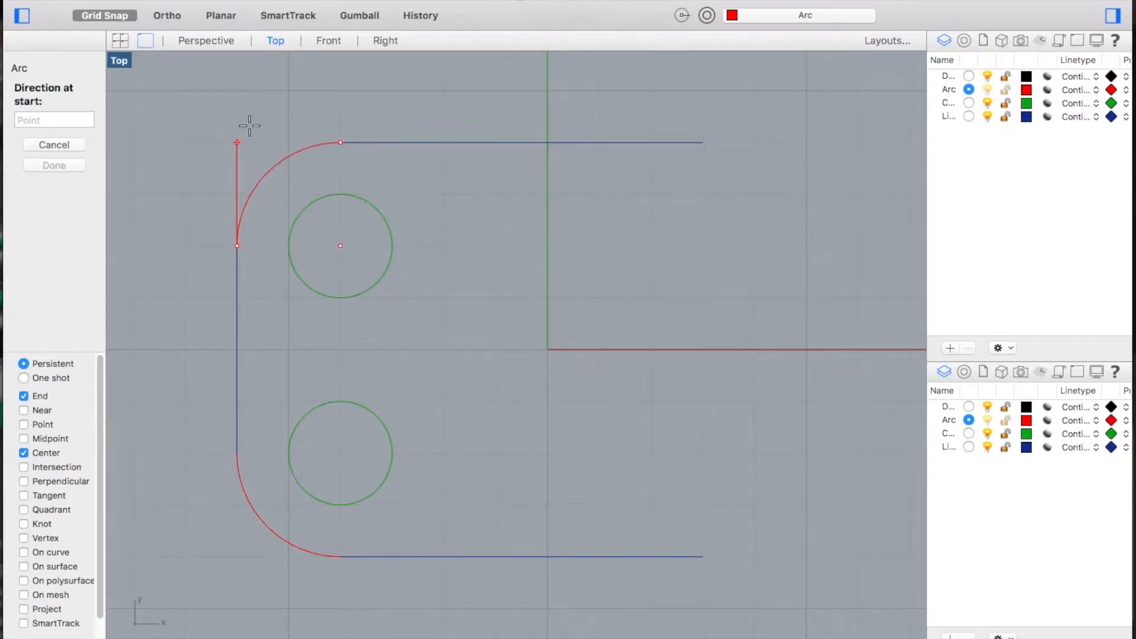
{"action": "mouse_move", "coordinate": [158, 142]}
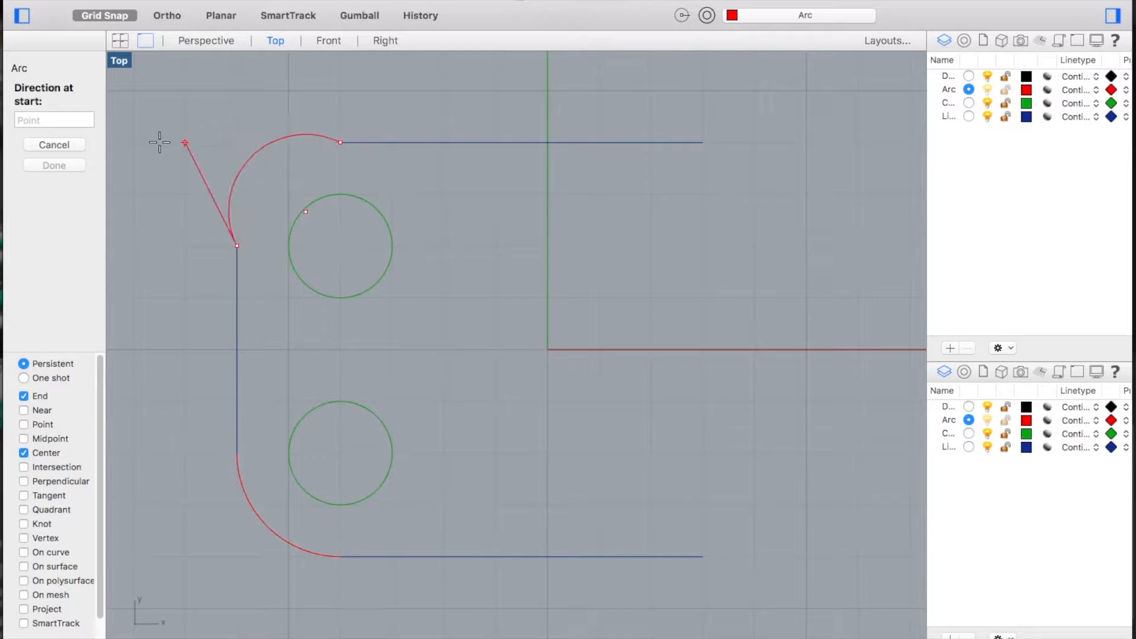
{"action": "mouse_move", "coordinate": [223, 138]}
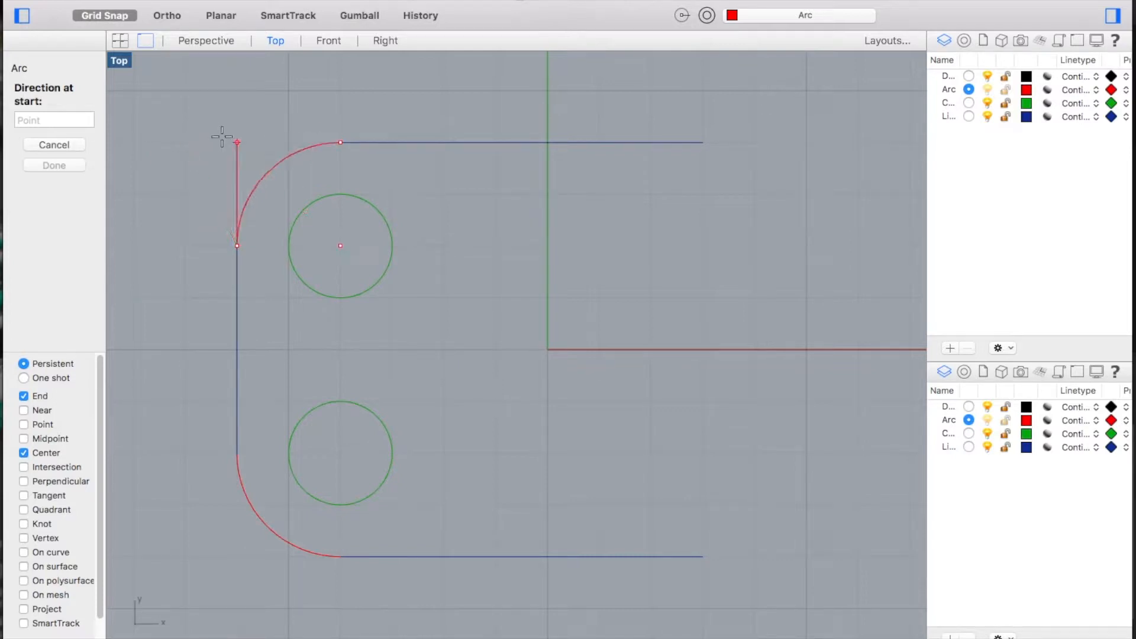
{"action": "mouse_move", "coordinate": [237, 90]}
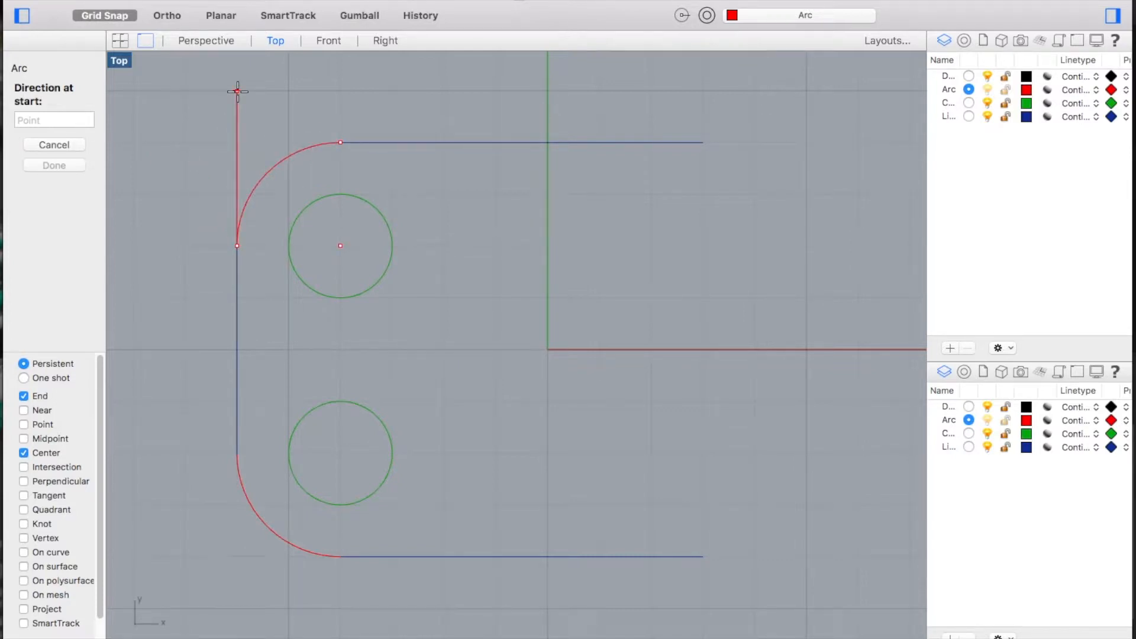
{"action": "mouse_move", "coordinate": [237, 143]}
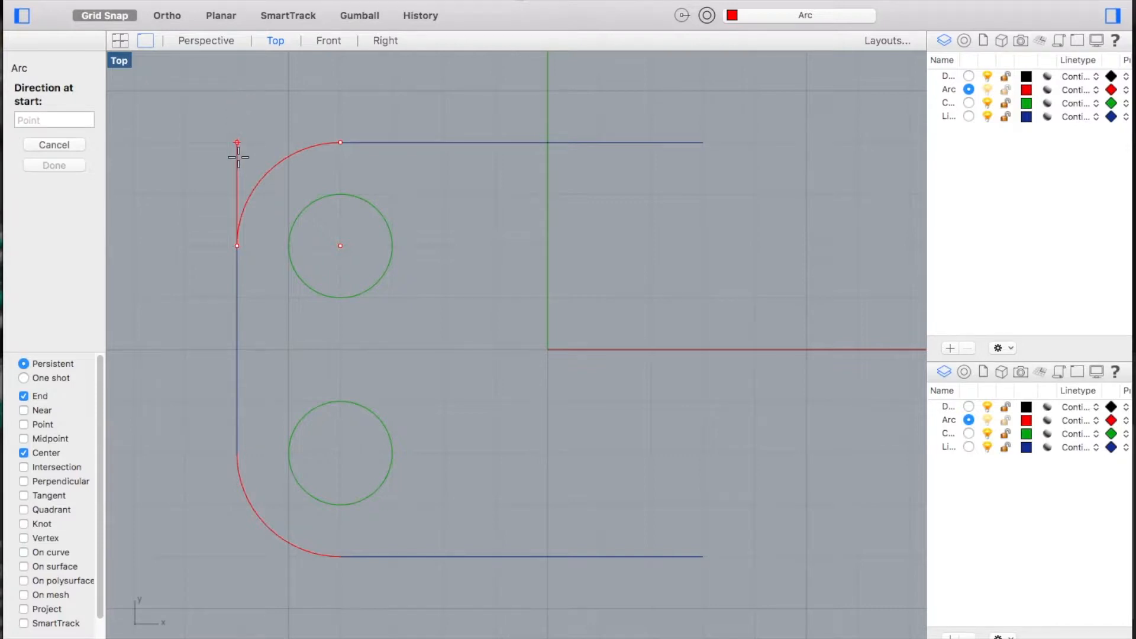
{"action": "mouse_move", "coordinate": [238, 101]}
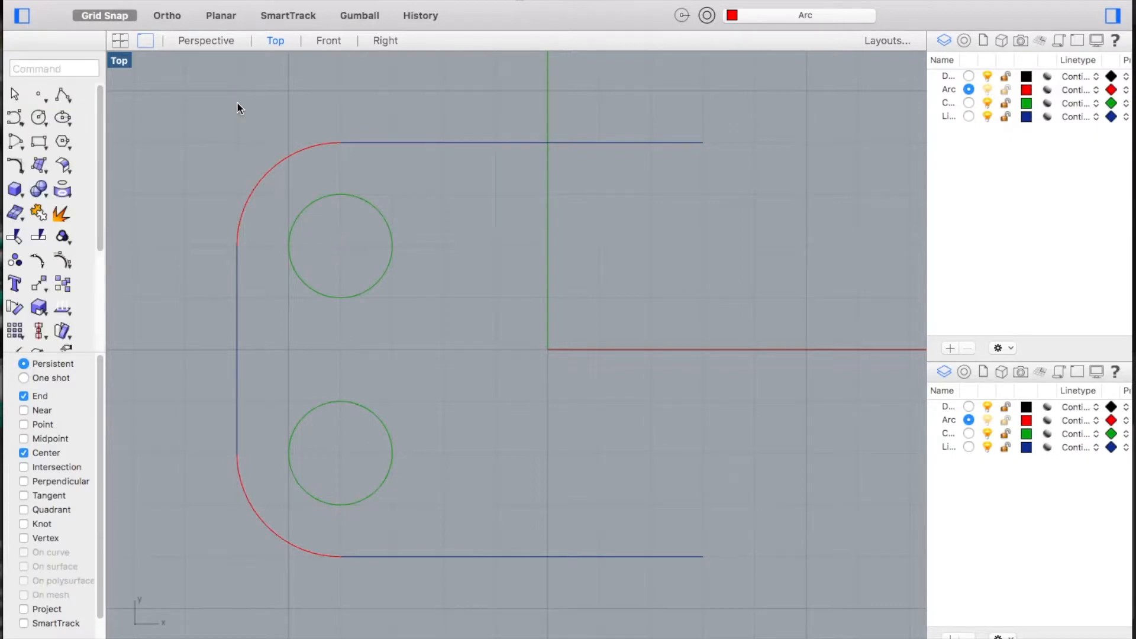
{"action": "mouse_move", "coordinate": [254, 161]}
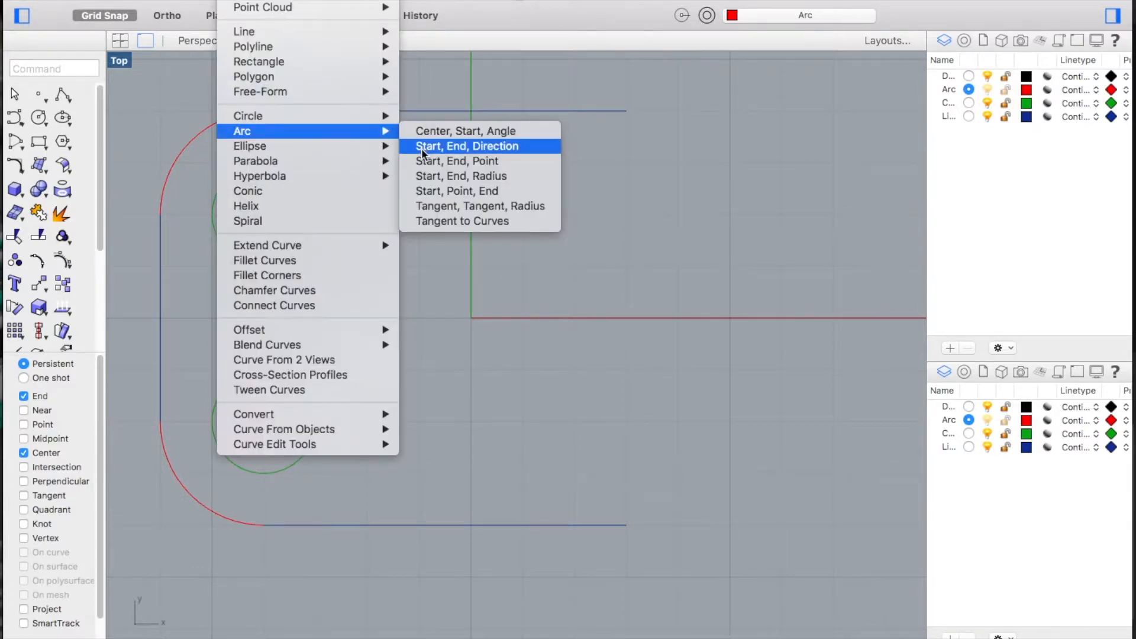
- Start a radius-2 arc at the top line's right end, ending at r2,-2
{"action": "left_click", "coordinate": [467, 146]}
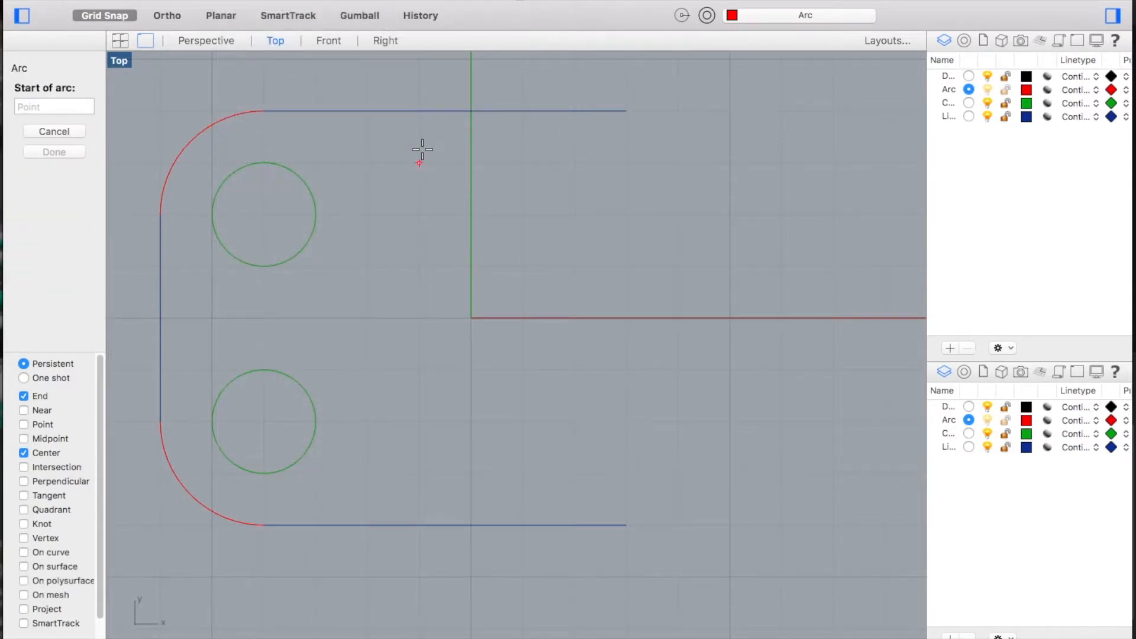
{"action": "mouse_move", "coordinate": [660, 87]}
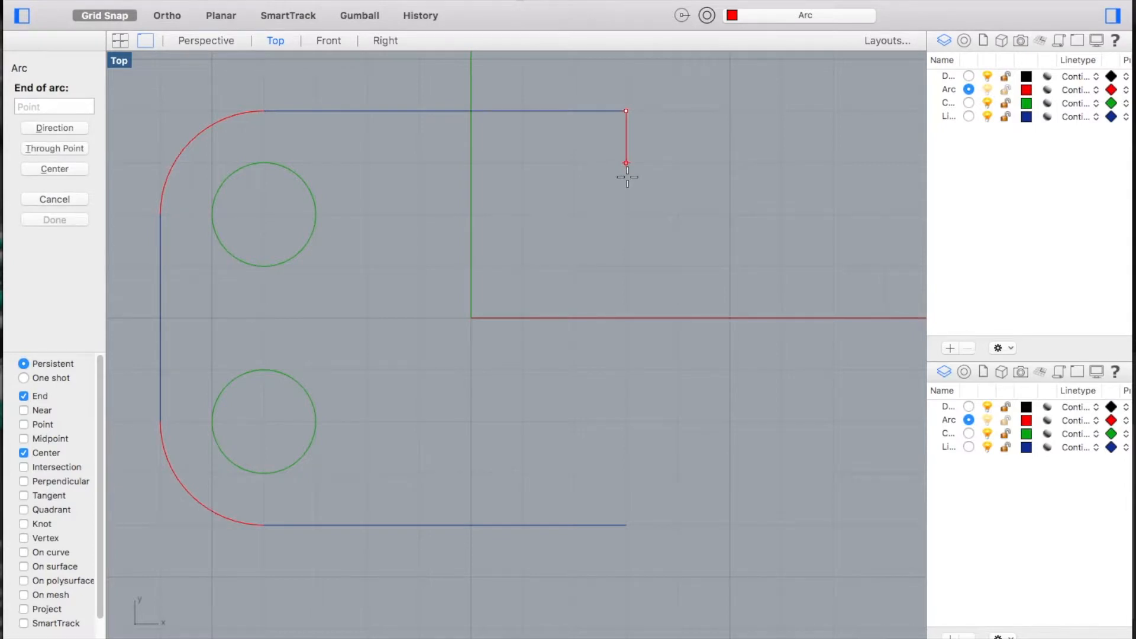
{"action": "type", "text": "r2"}
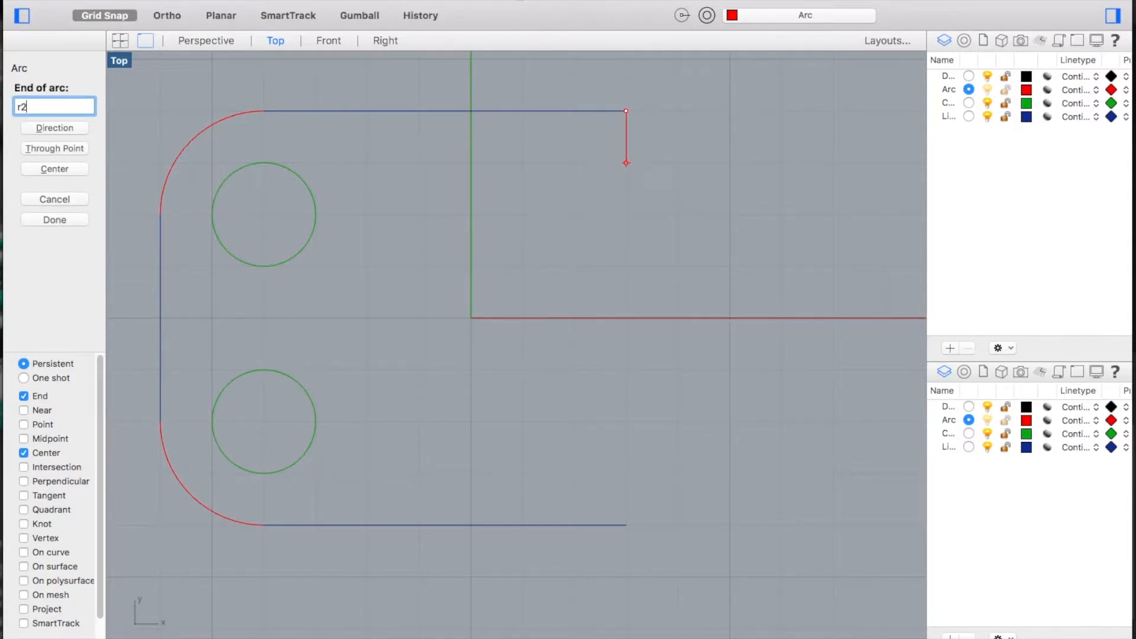
{"action": "type", "text": ",-2"}
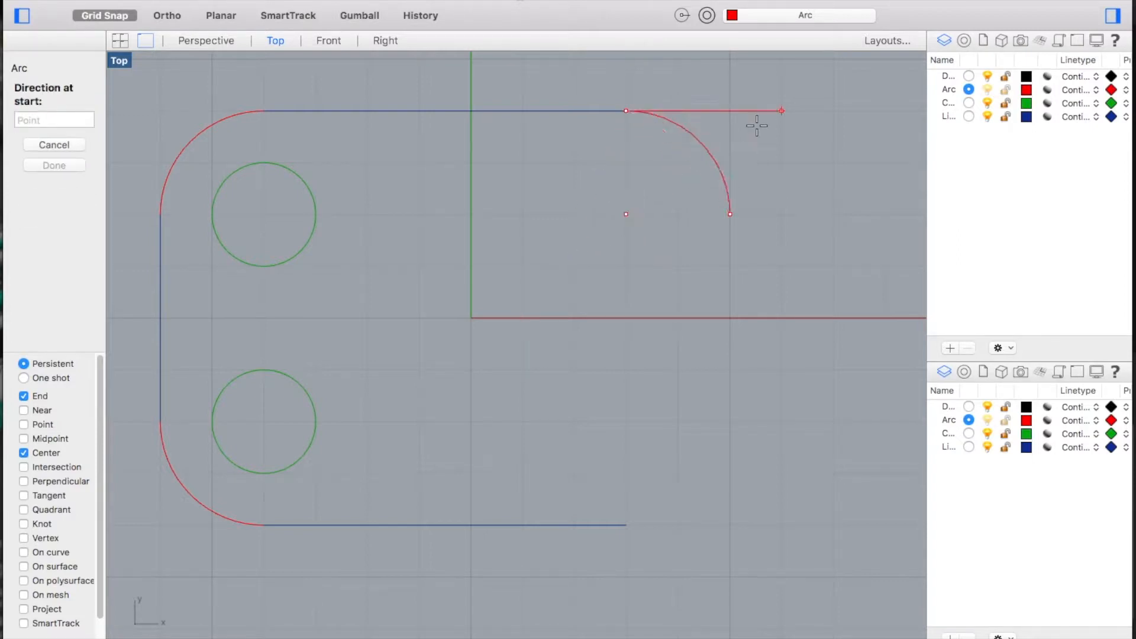
{"action": "mouse_move", "coordinate": [626, 266]}
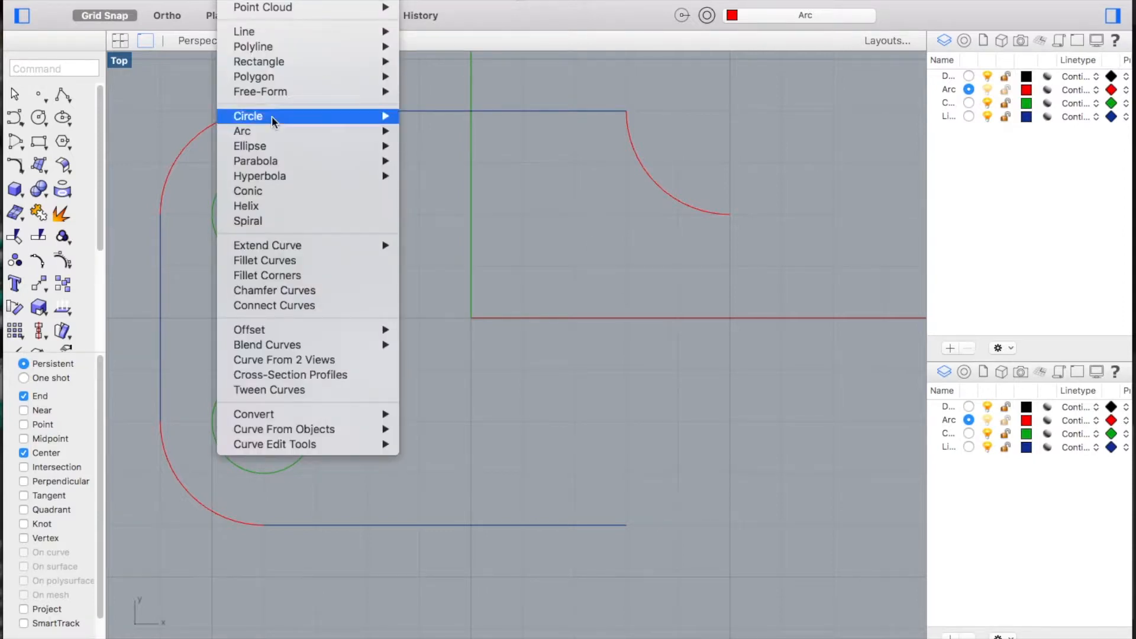
{"action": "mouse_move", "coordinate": [242, 131]}
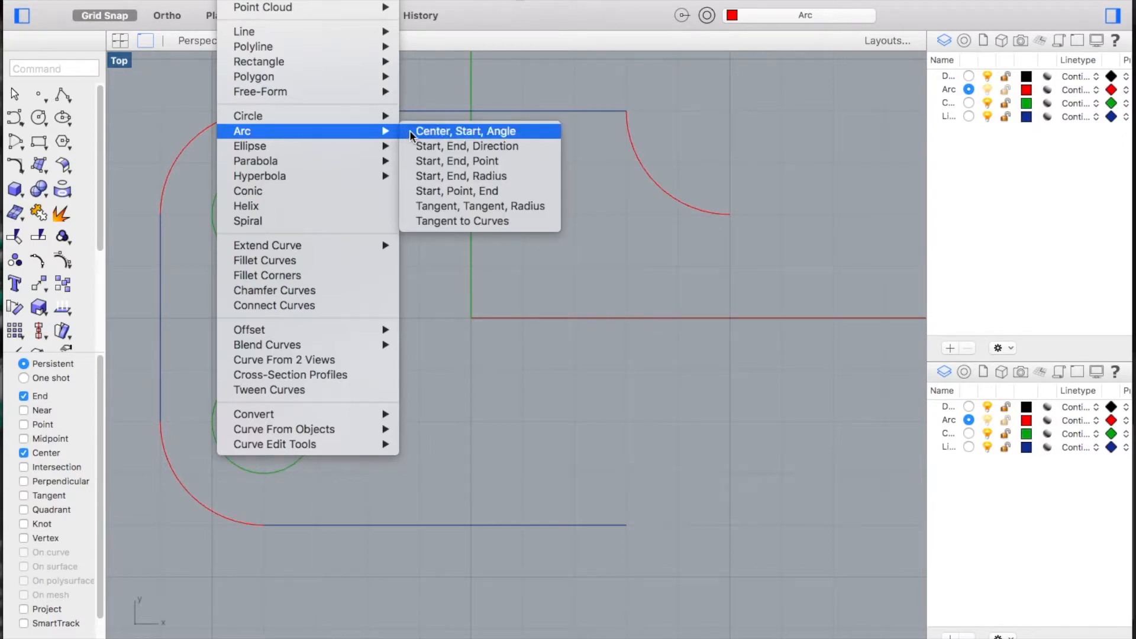
- Extend the quarter arc with a Center, Start, Angle half-round arc
{"action": "left_click", "coordinate": [466, 131]}
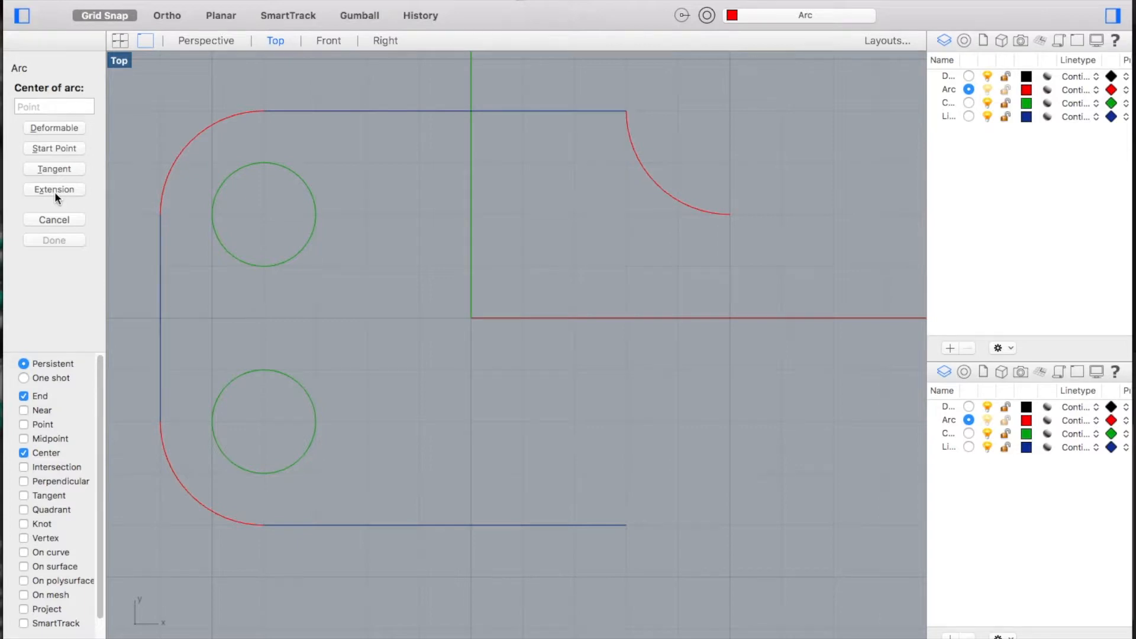
{"action": "left_click", "coordinate": [54, 189]}
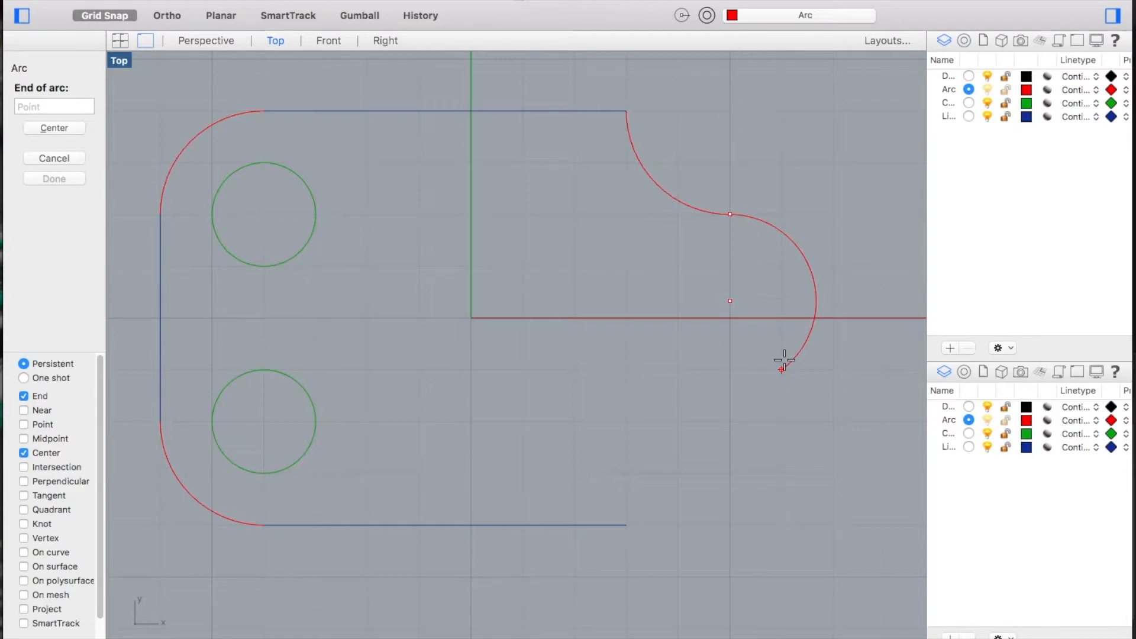
{"action": "mouse_move", "coordinate": [794, 412]}
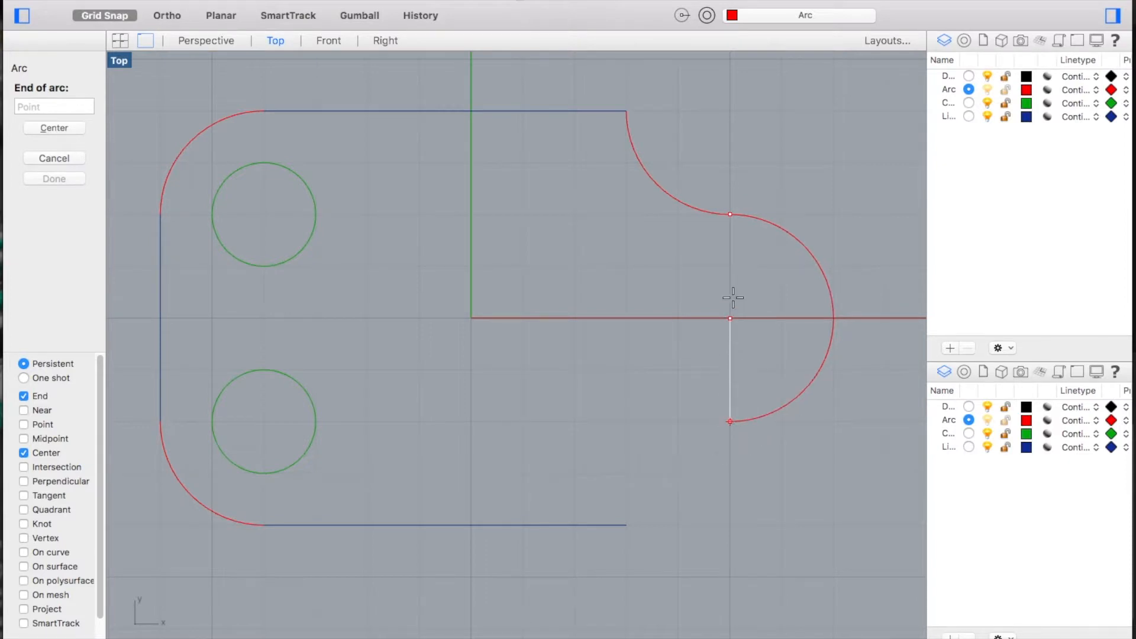
{"action": "mouse_move", "coordinate": [728, 417]}
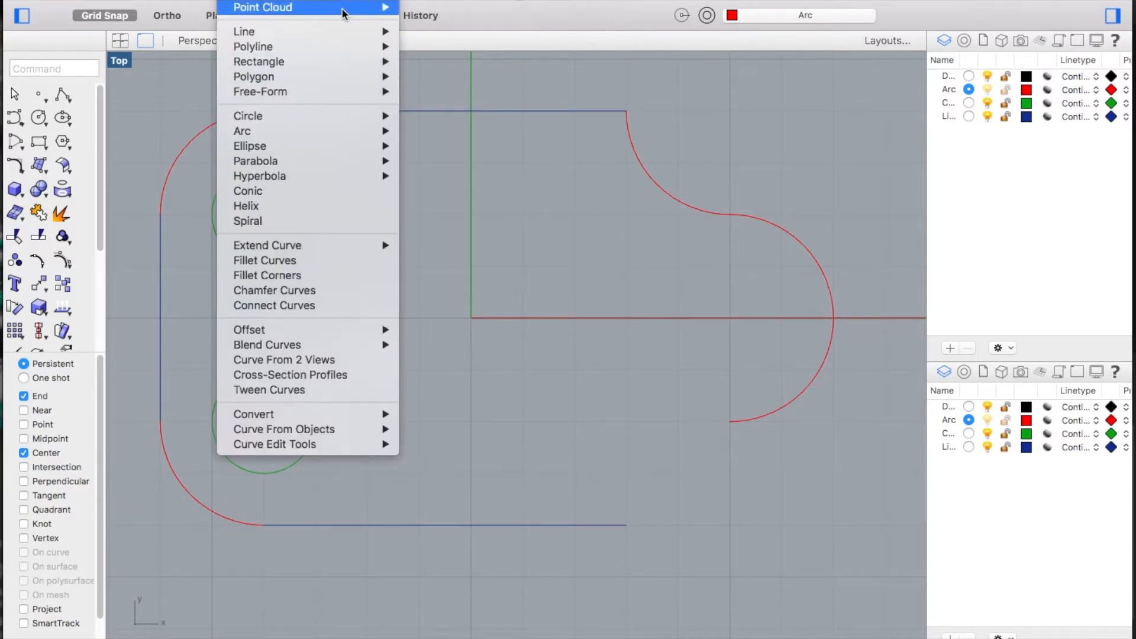
{"action": "mouse_move", "coordinate": [242, 130]}
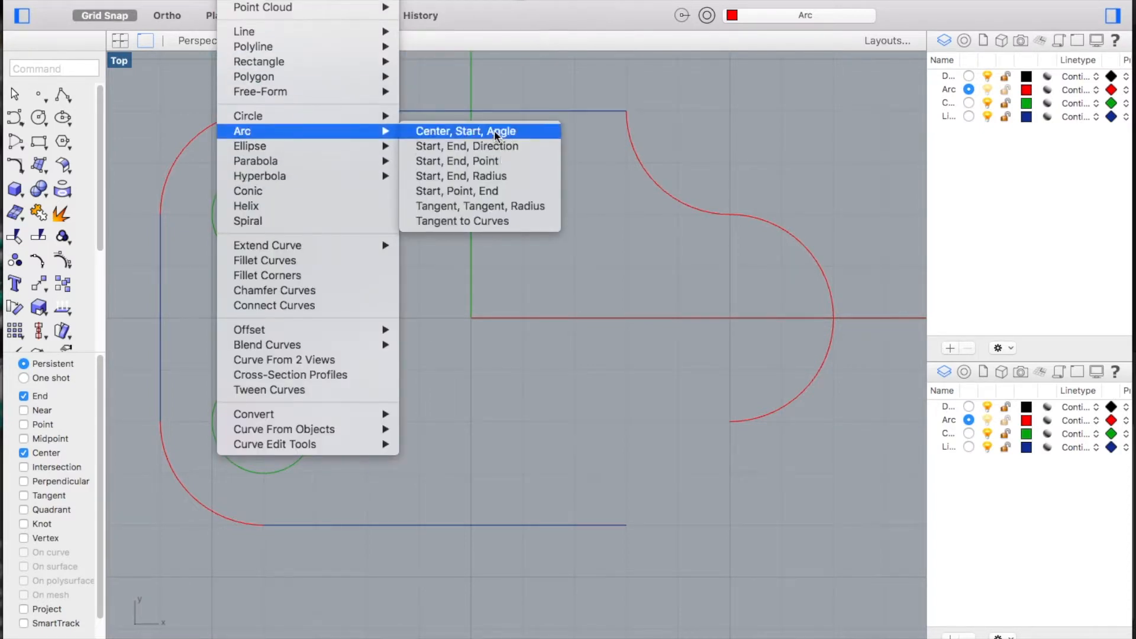
- Draw the closing quarter arc from the semicircle's end to the bottom line
{"action": "left_click", "coordinate": [465, 132]}
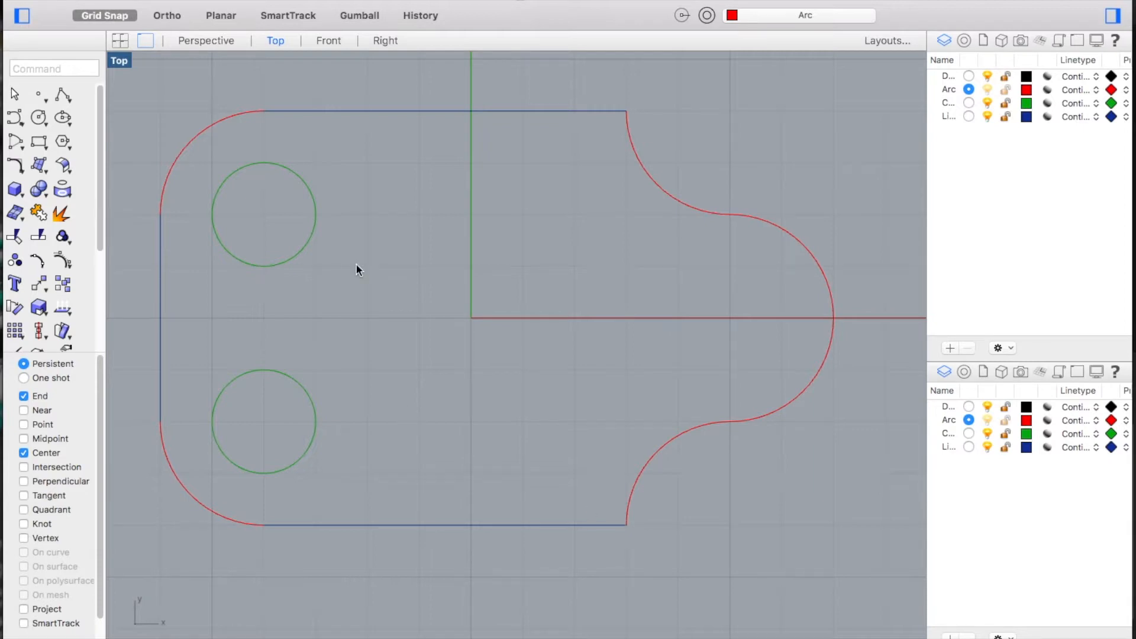
{"action": "mouse_move", "coordinate": [279, 442]}
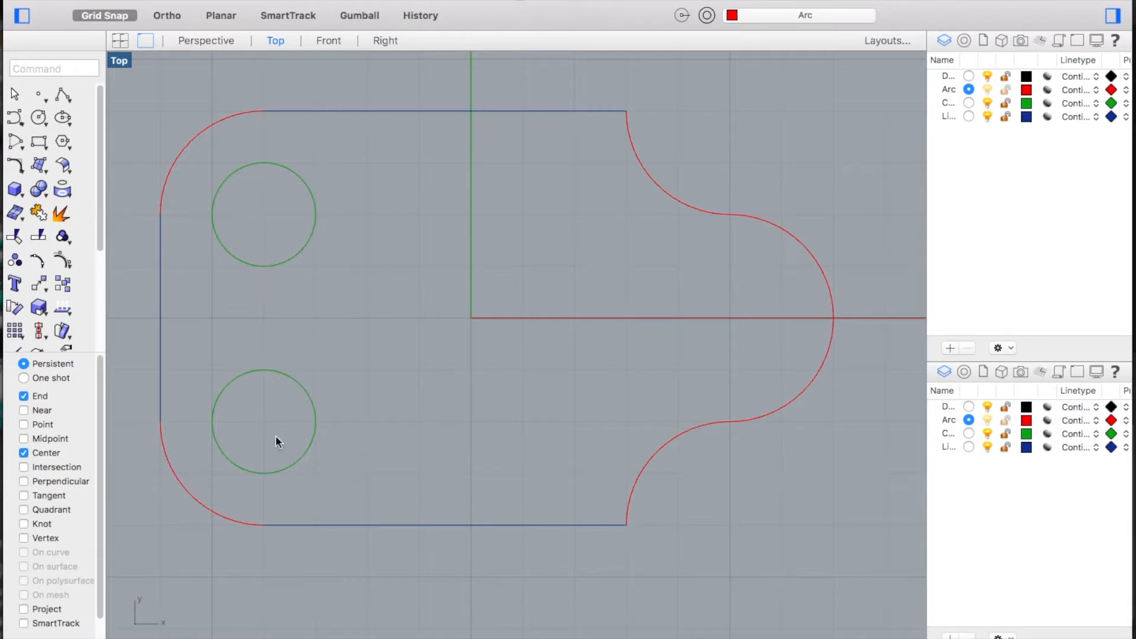
{"action": "mouse_move", "coordinate": [247, 216]}
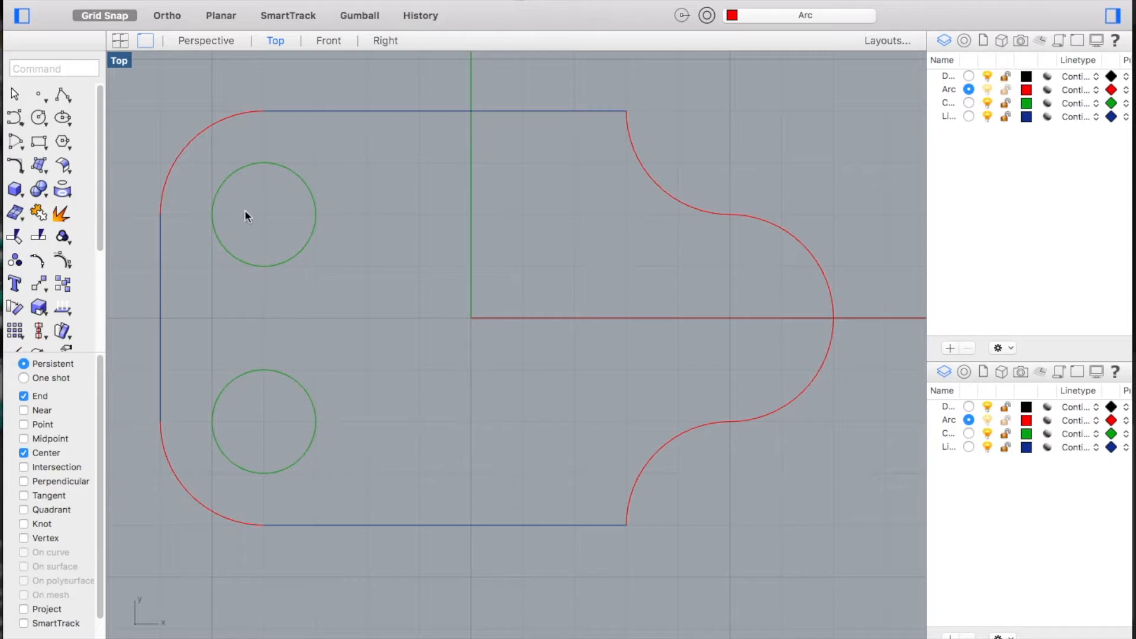
{"action": "mouse_move", "coordinate": [275, 310]}
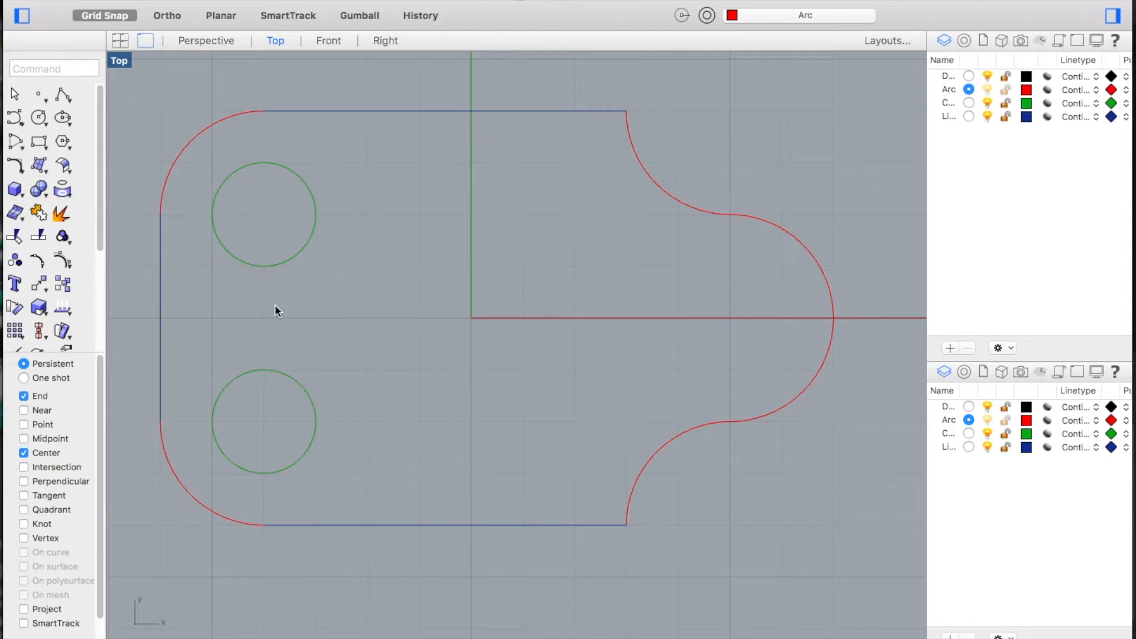
{"action": "mouse_move", "coordinate": [281, 304]}
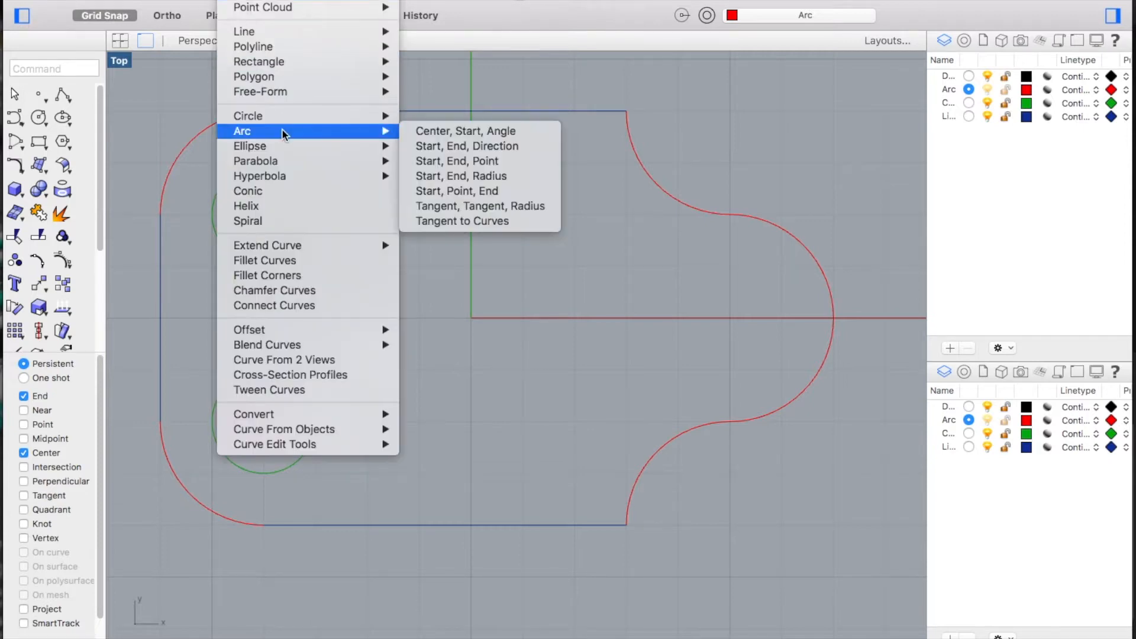
{"action": "mouse_move", "coordinate": [480, 205]}
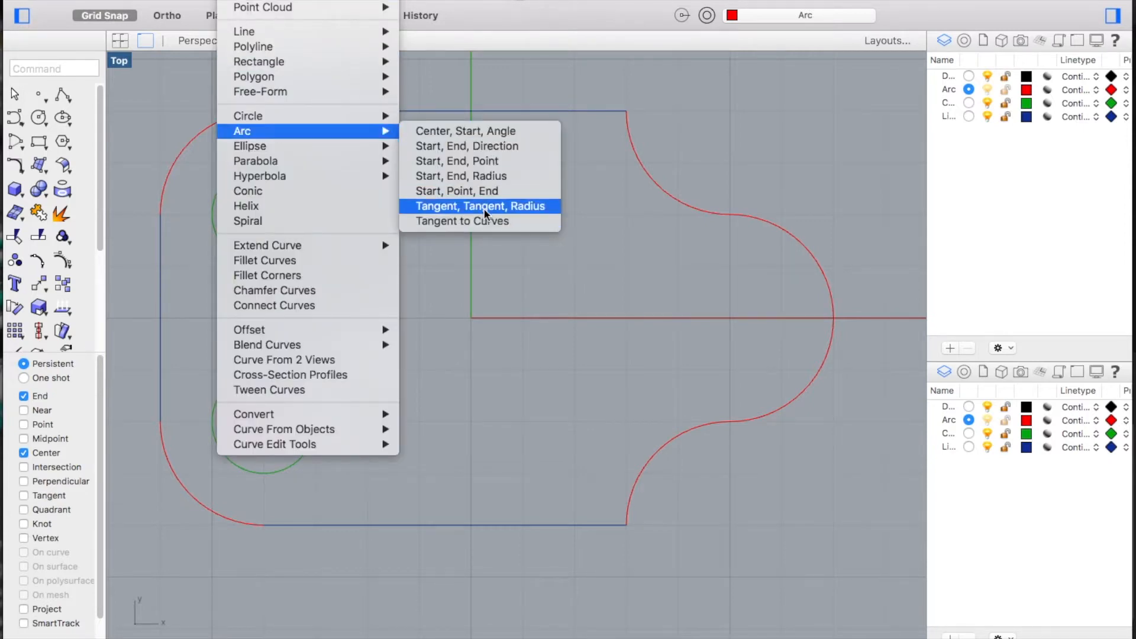
- With Center snap off, draw a Tangent, Tangent, Radius arc between the upper and lower circles
{"action": "left_click", "coordinate": [480, 206]}
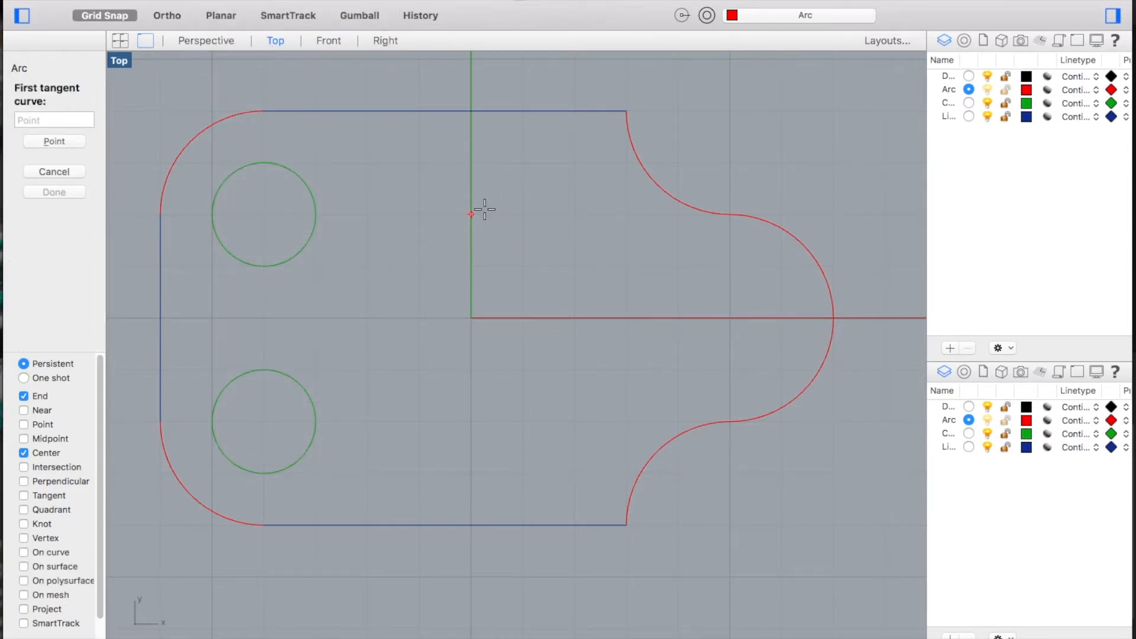
{"action": "mouse_move", "coordinate": [301, 243]}
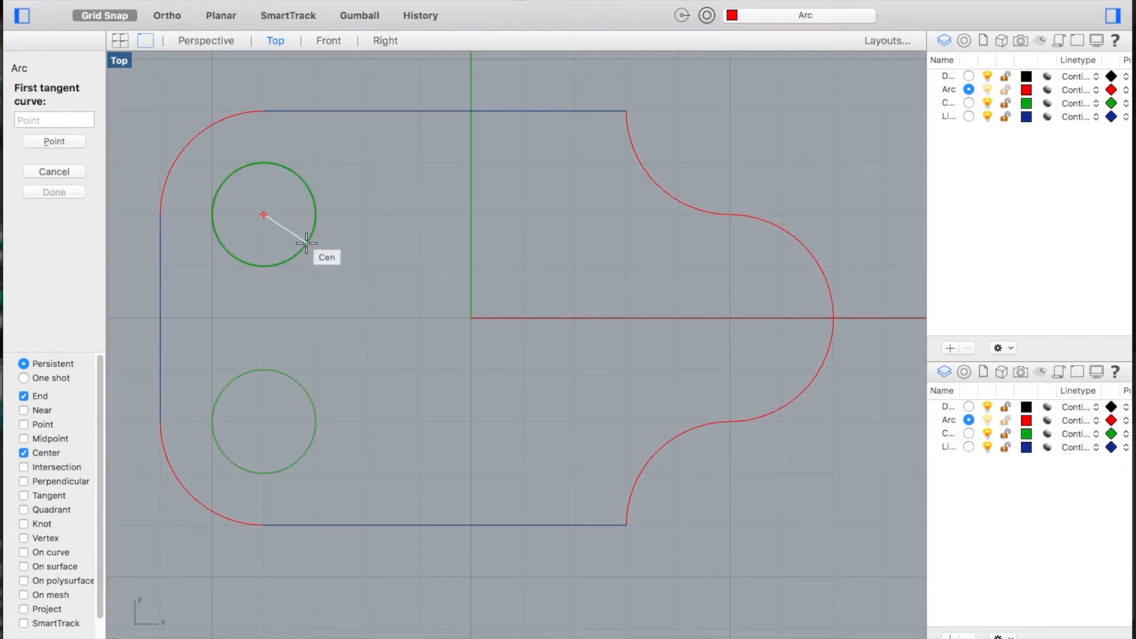
{"action": "mouse_move", "coordinate": [272, 229]}
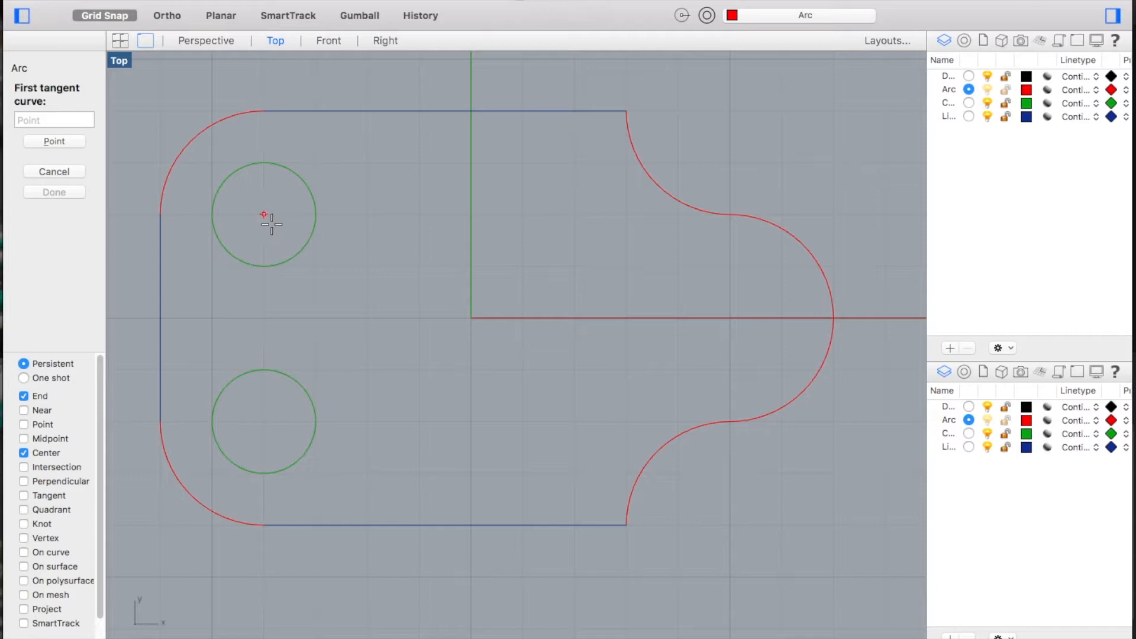
{"action": "left_click", "coordinate": [23, 453]}
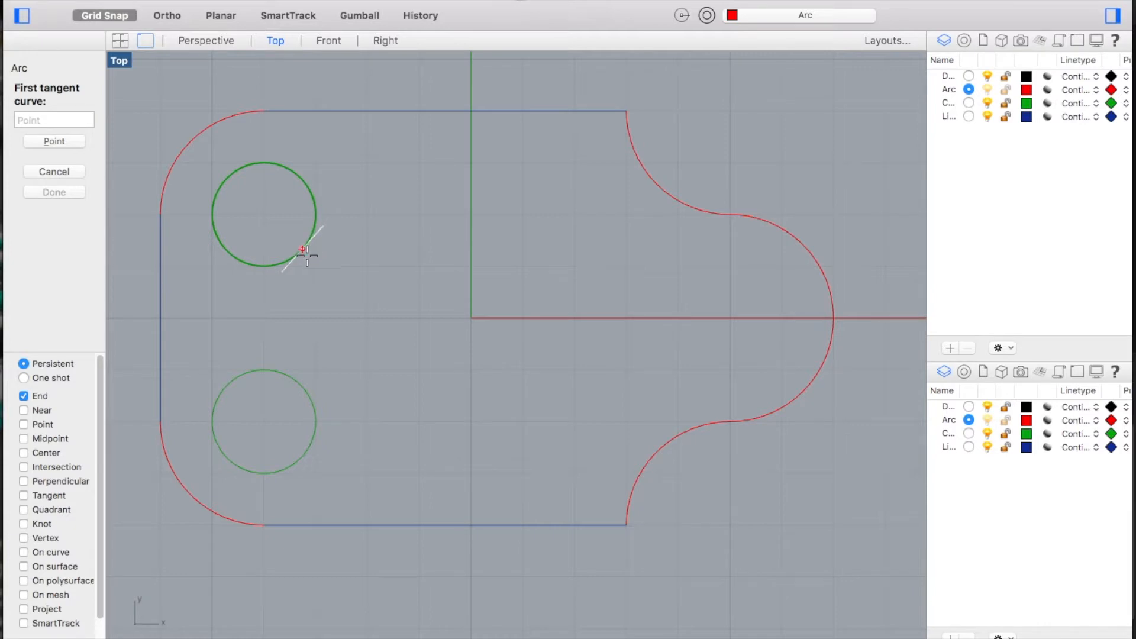
{"action": "mouse_move", "coordinate": [366, 266]}
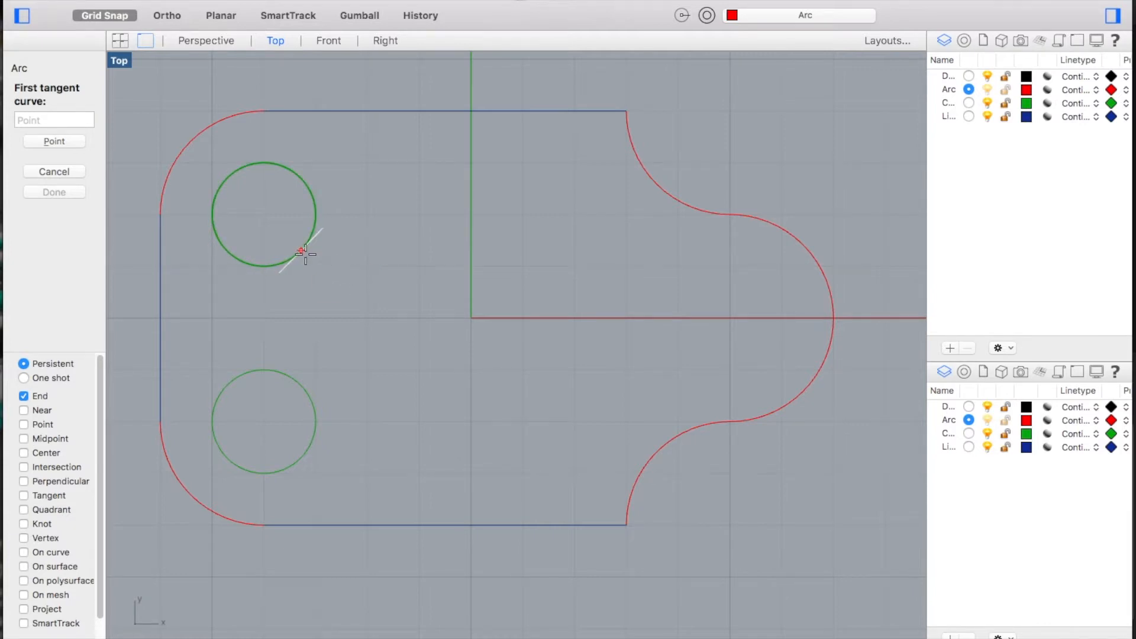
{"action": "mouse_move", "coordinate": [304, 246]}
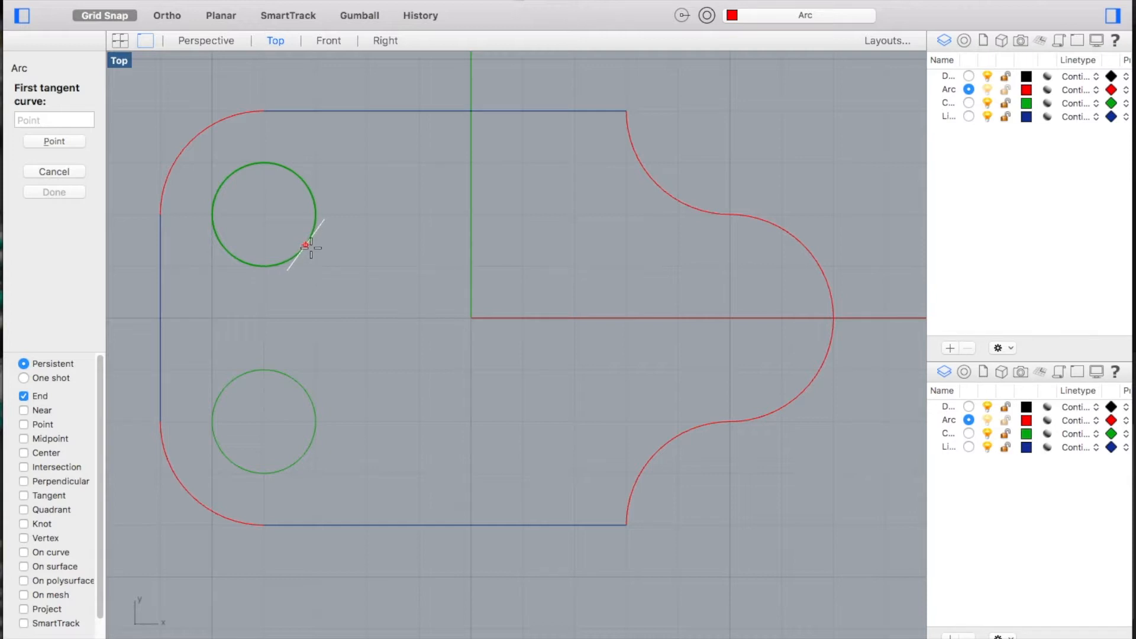
{"action": "left_click", "coordinate": [304, 246]}
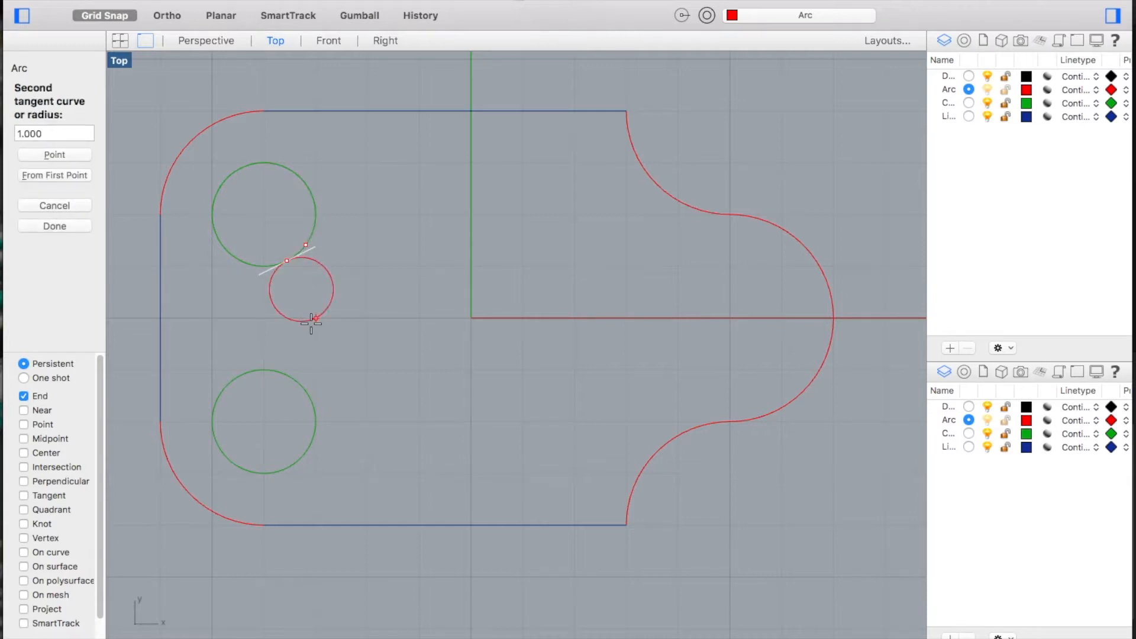
{"action": "mouse_move", "coordinate": [303, 370]}
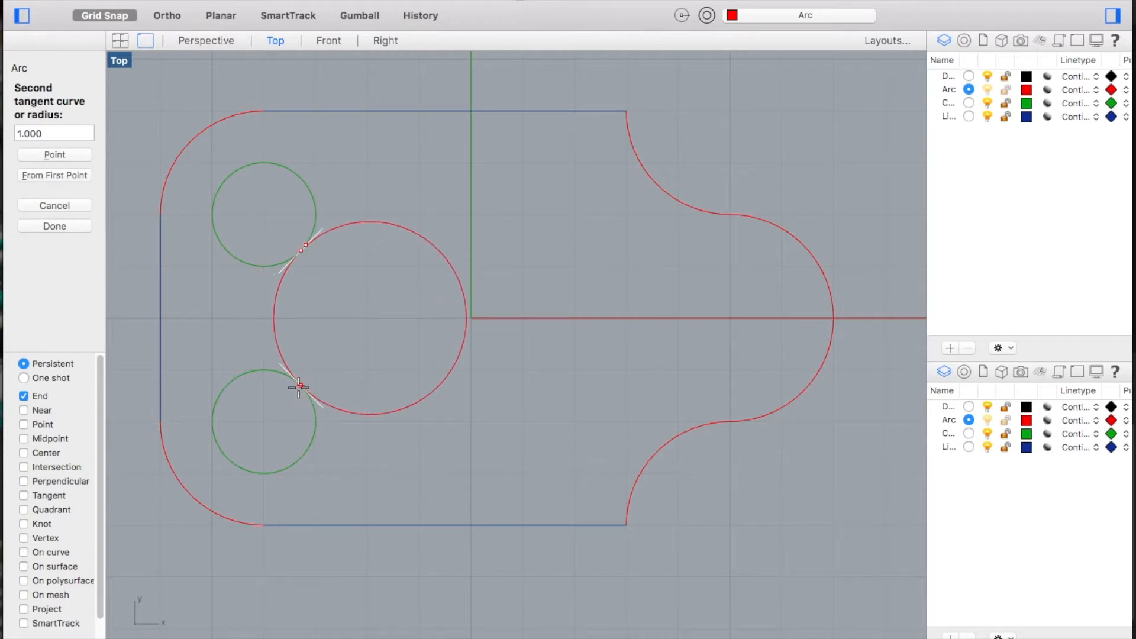
{"action": "left_click", "coordinate": [299, 386]}
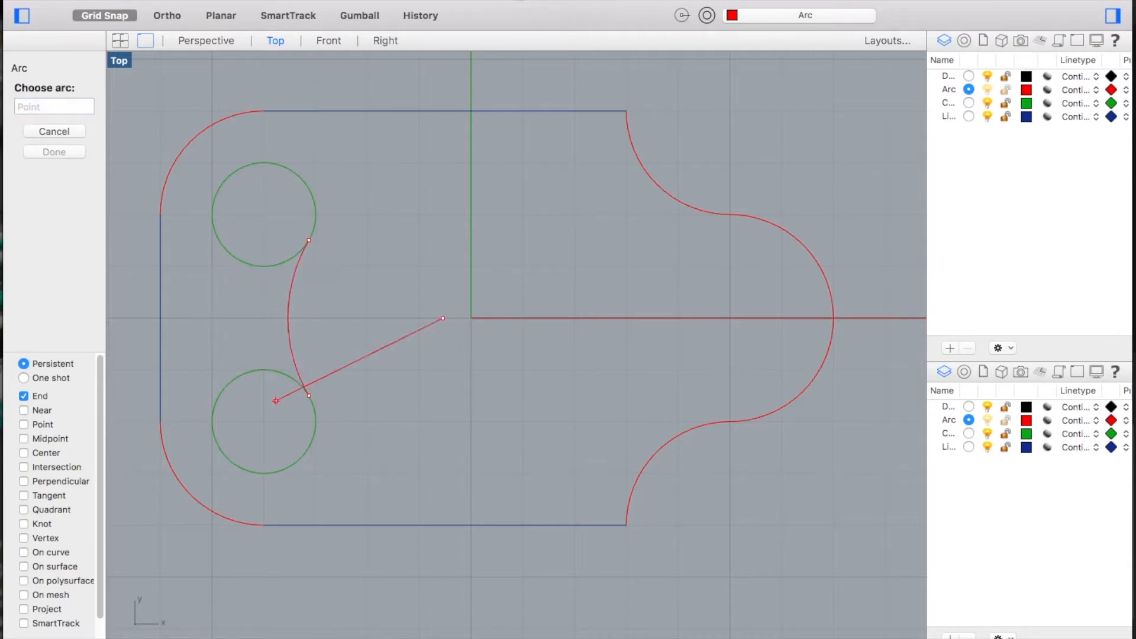
{"action": "mouse_move", "coordinate": [213, 321]}
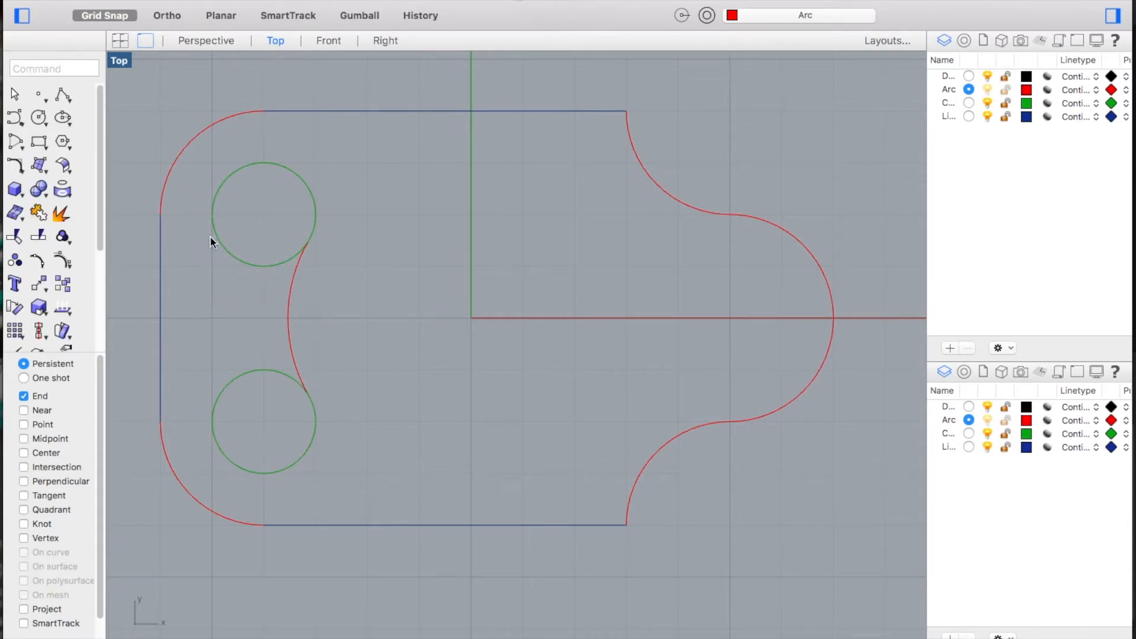
{"action": "mouse_move", "coordinate": [210, 283]}
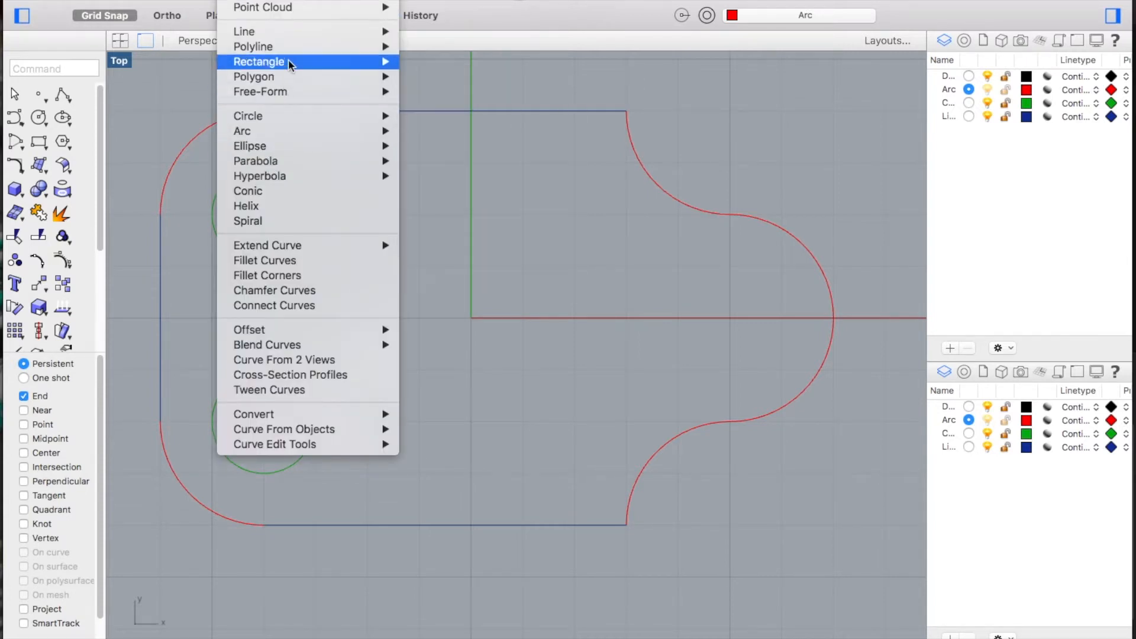
{"action": "mouse_move", "coordinate": [241, 130]}
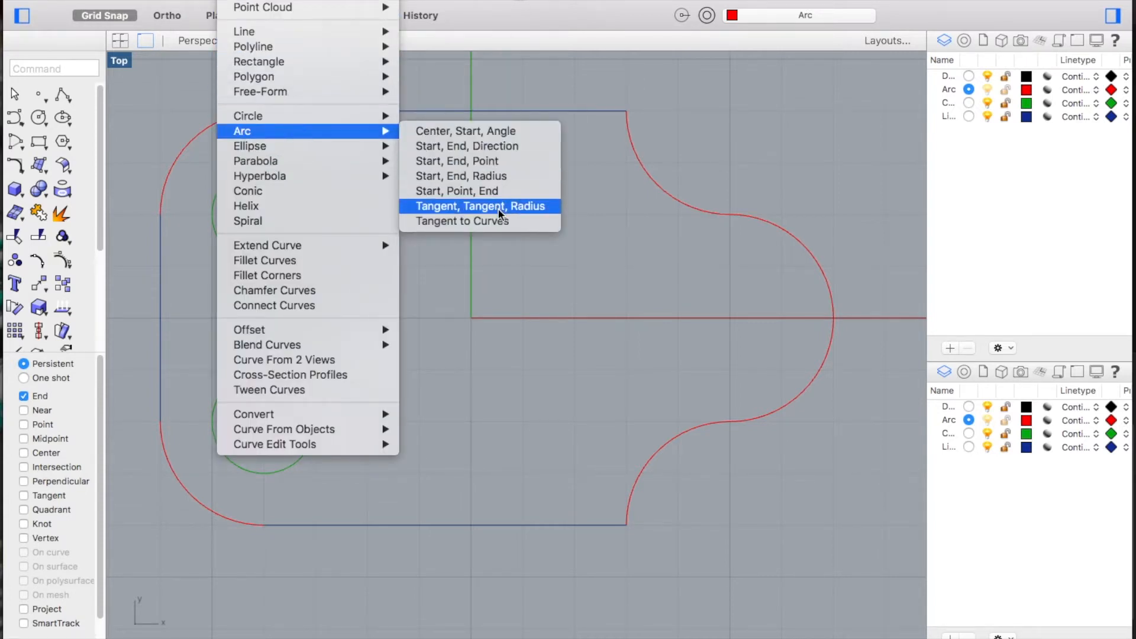
- Draw an outward-bowing tangent arc linking the circles' left sides
{"action": "left_click", "coordinate": [480, 206]}
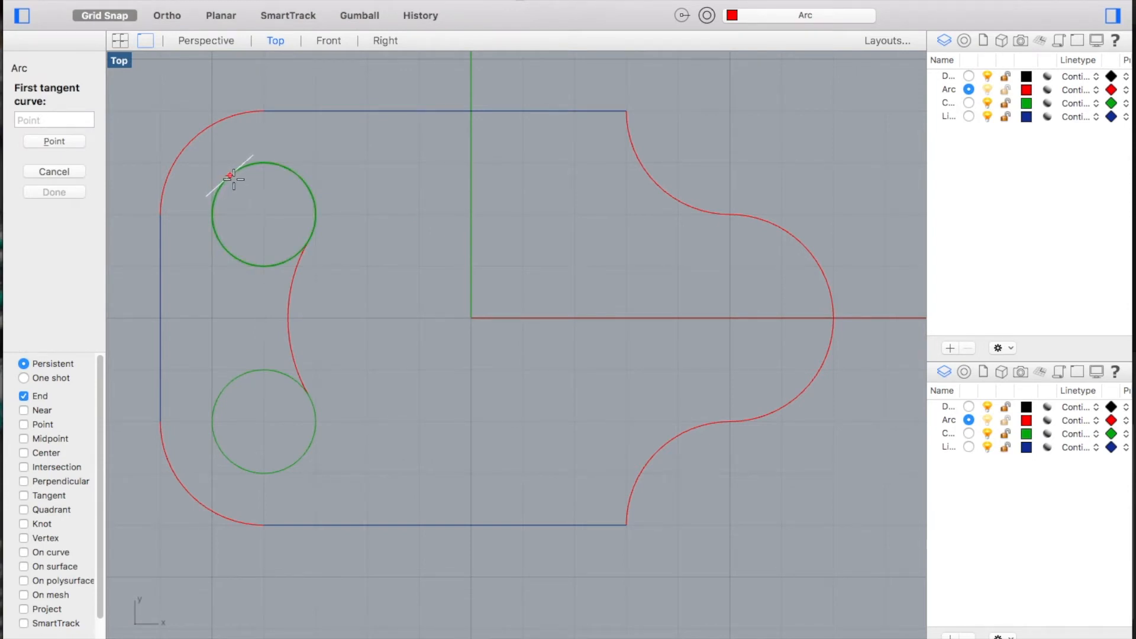
{"action": "left_click", "coordinate": [230, 178]}
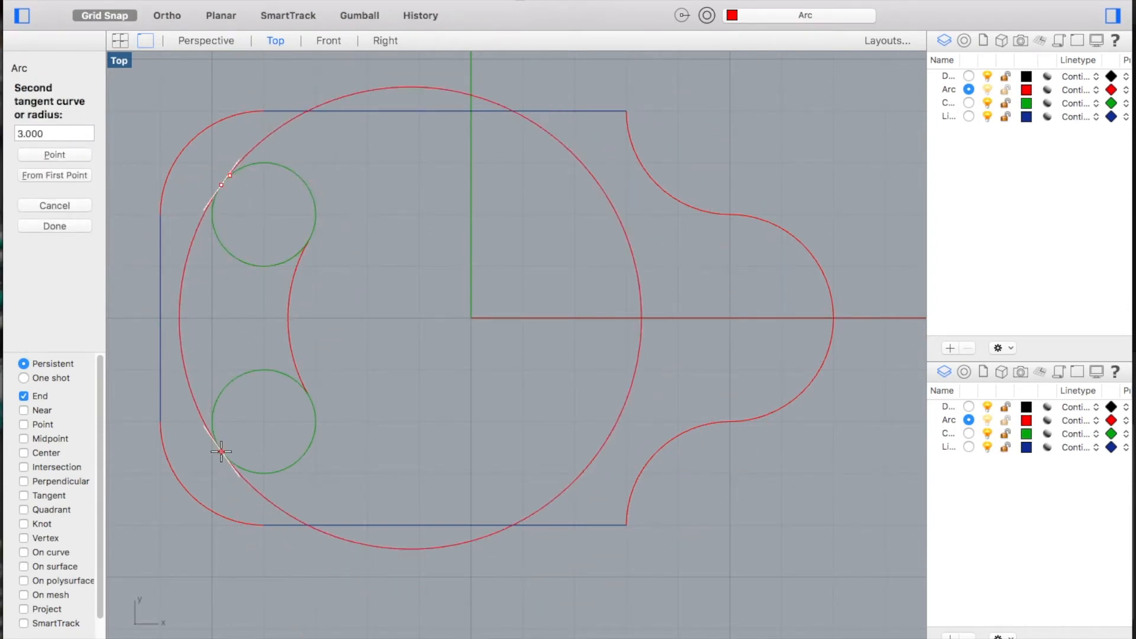
{"action": "left_click", "coordinate": [221, 452]}
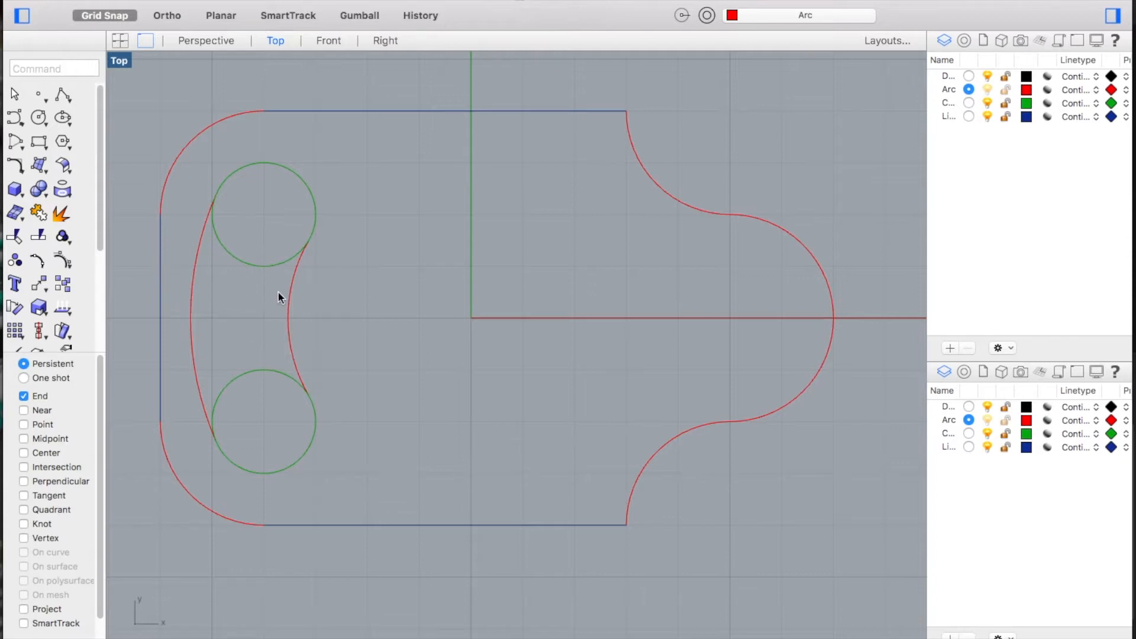
{"action": "mouse_move", "coordinate": [712, 341]}
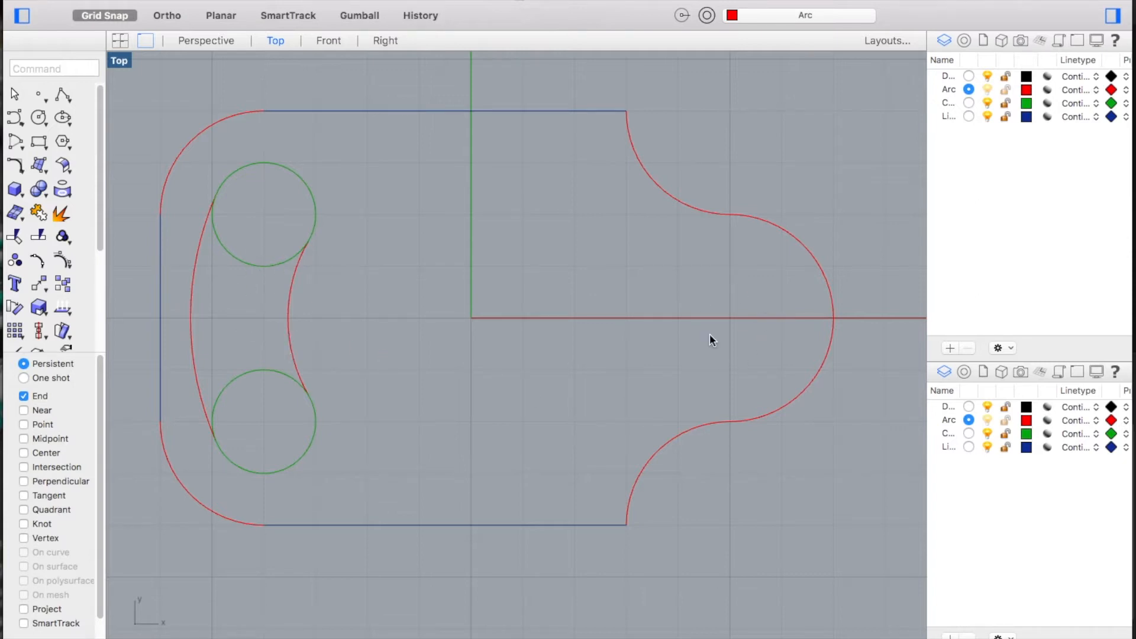
{"action": "mouse_move", "coordinate": [728, 320]}
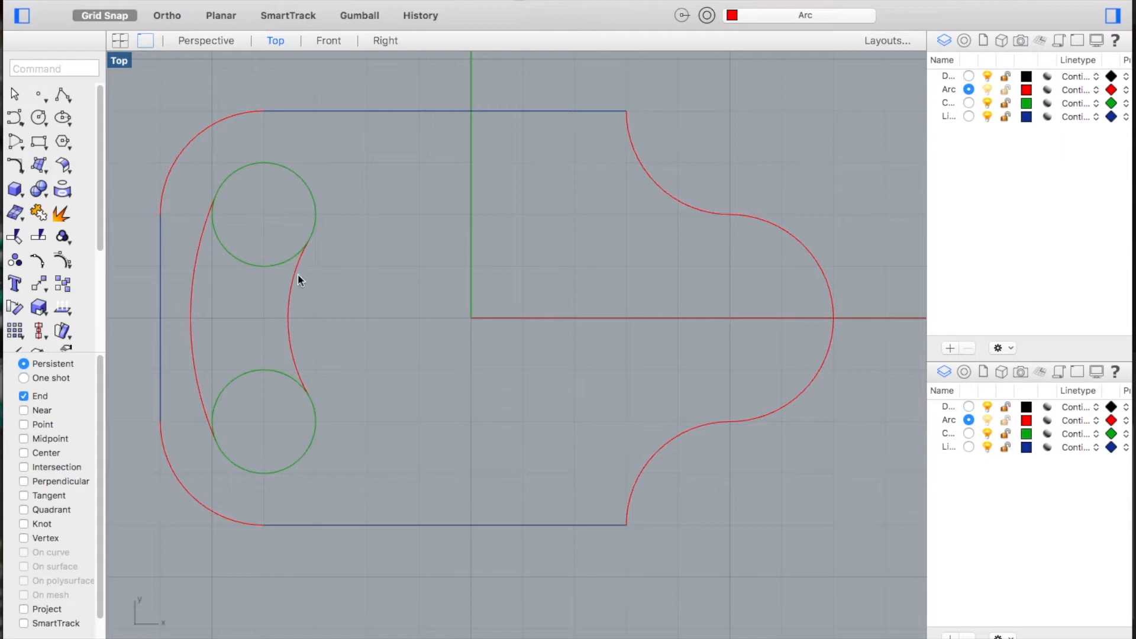
{"action": "mouse_move", "coordinate": [306, 325]}
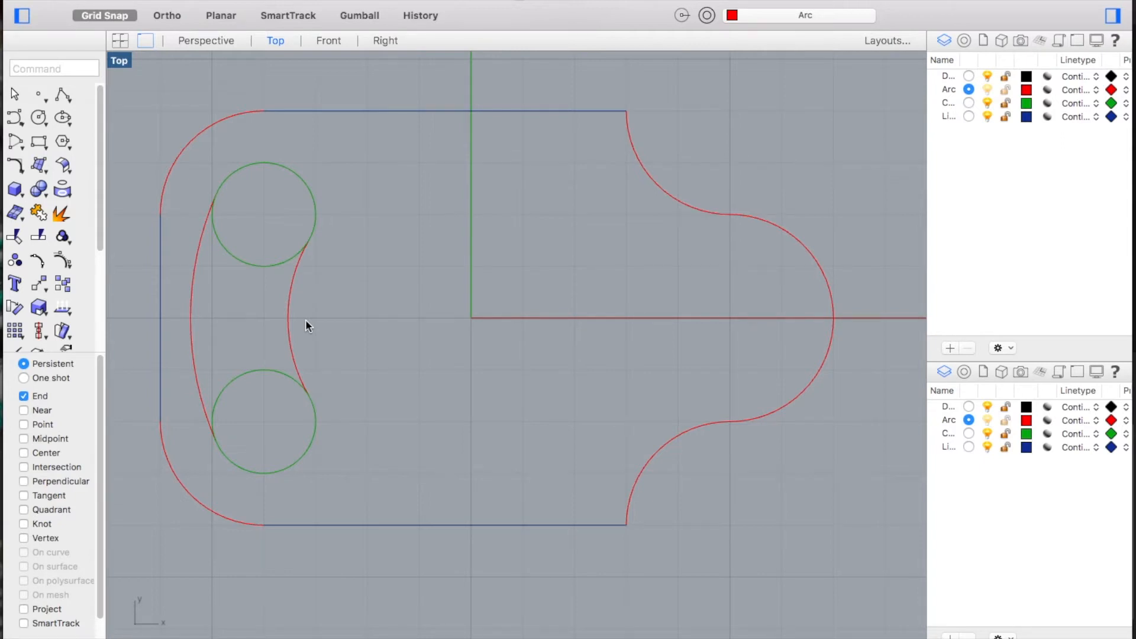
- Trim the inner circle portions using all curves as cutting edges
{"action": "type", "text": "Trim"}
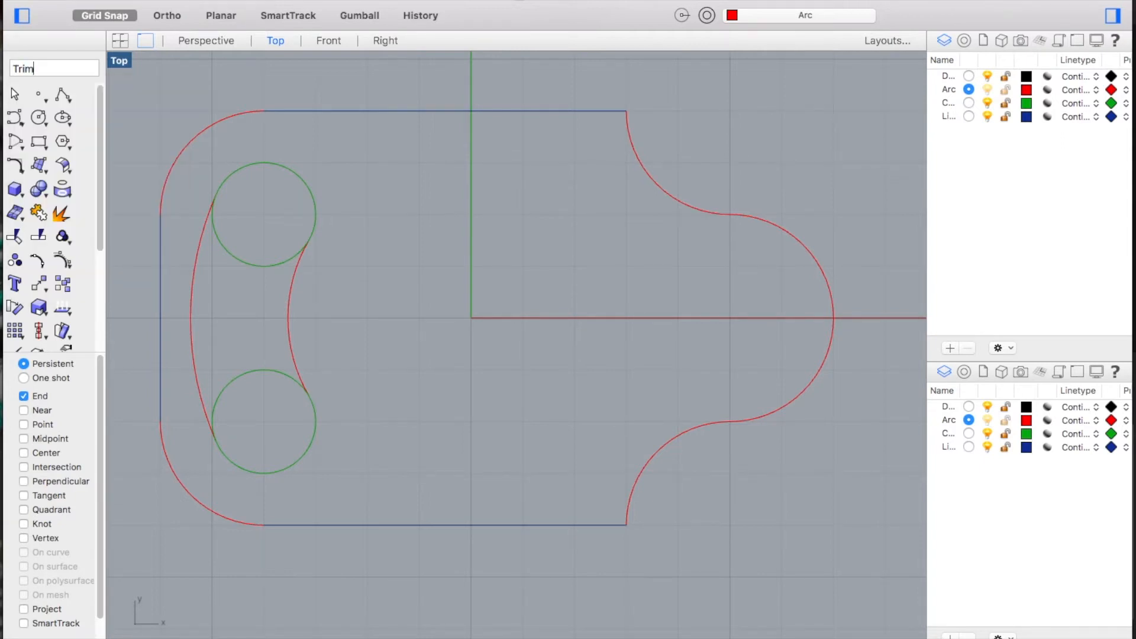
{"action": "key", "text": "Return"}
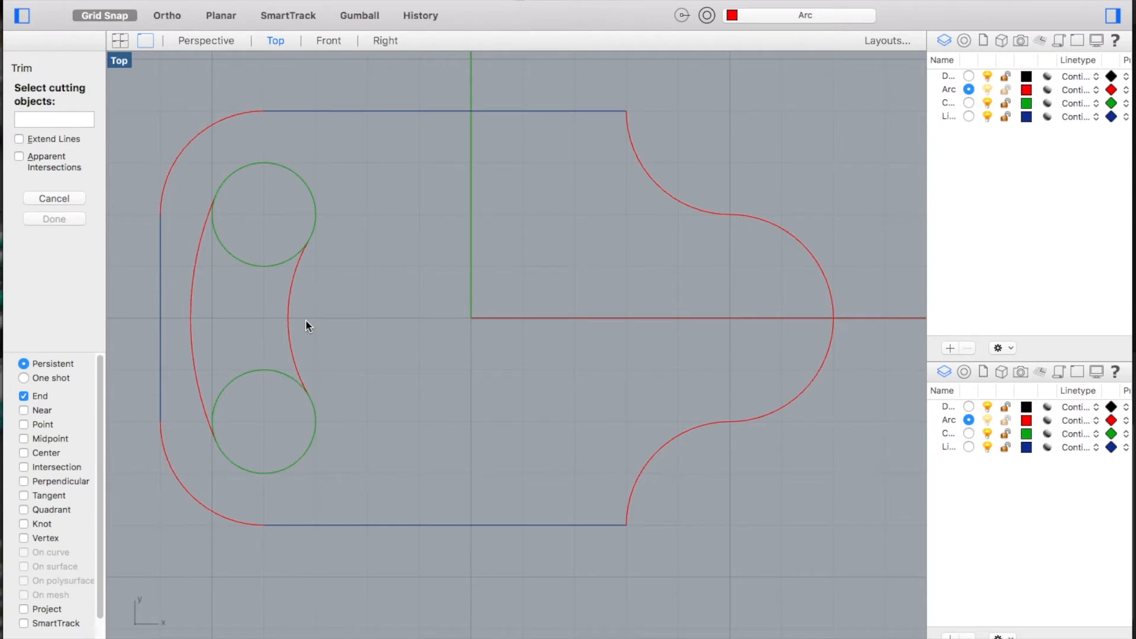
{"action": "mouse_move", "coordinate": [64, 118]}
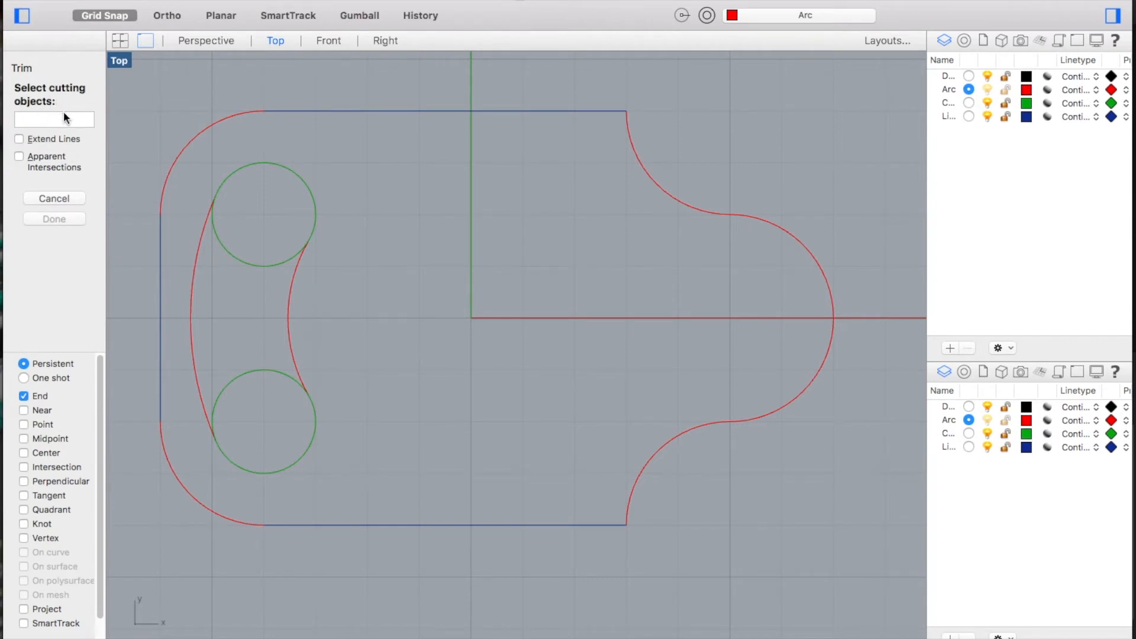
{"action": "mouse_move", "coordinate": [181, 153]}
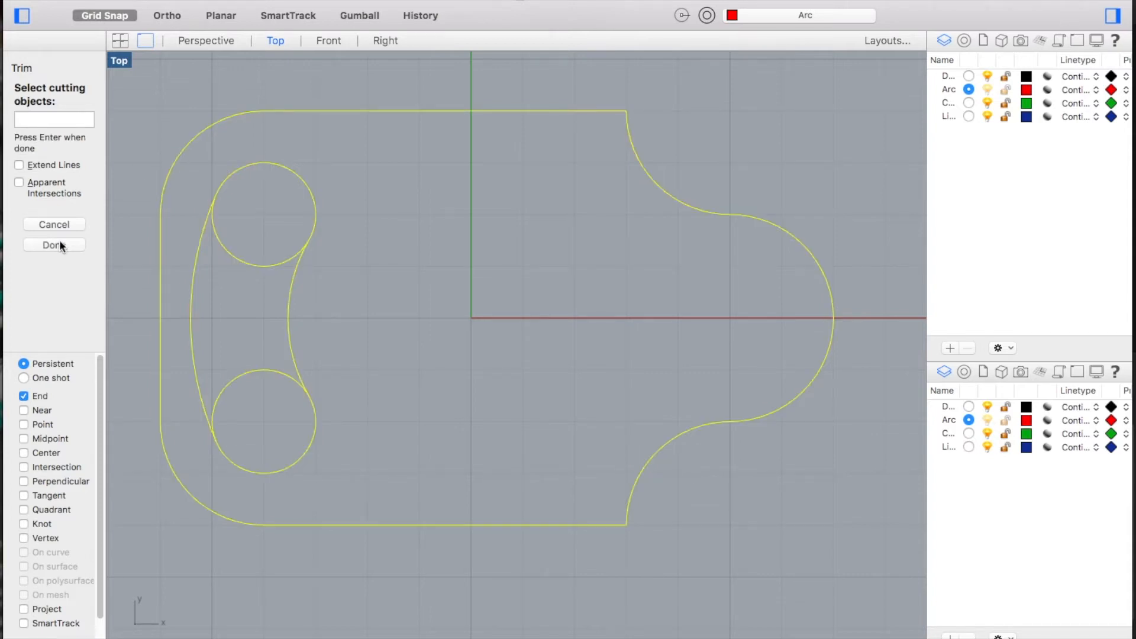
{"action": "left_click", "coordinate": [54, 245]}
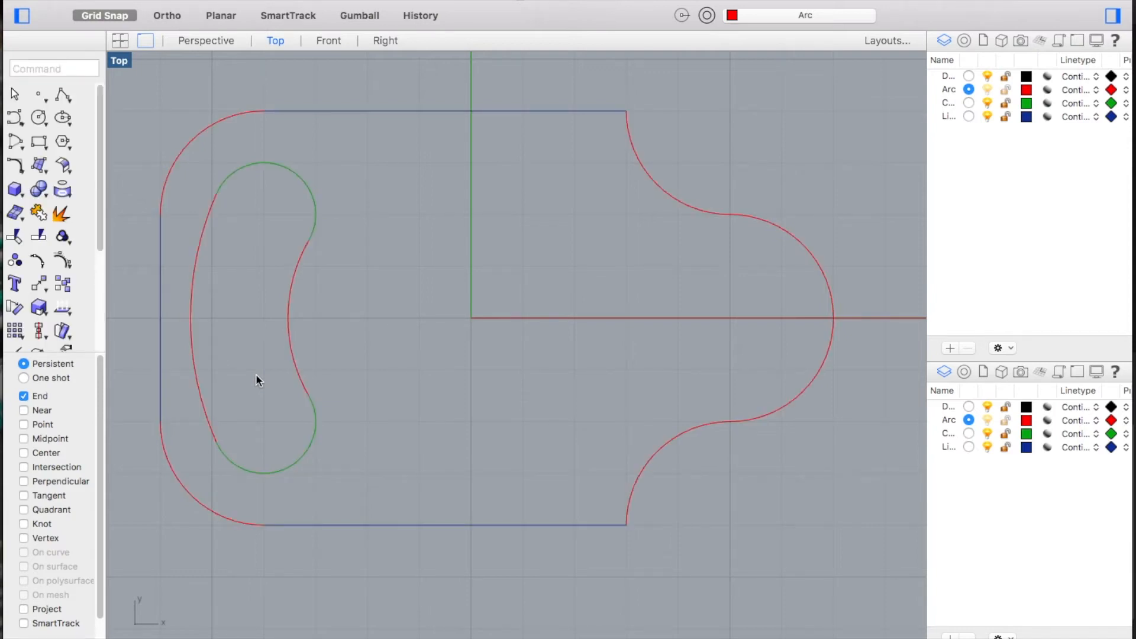
{"action": "mouse_move", "coordinate": [158, 122]}
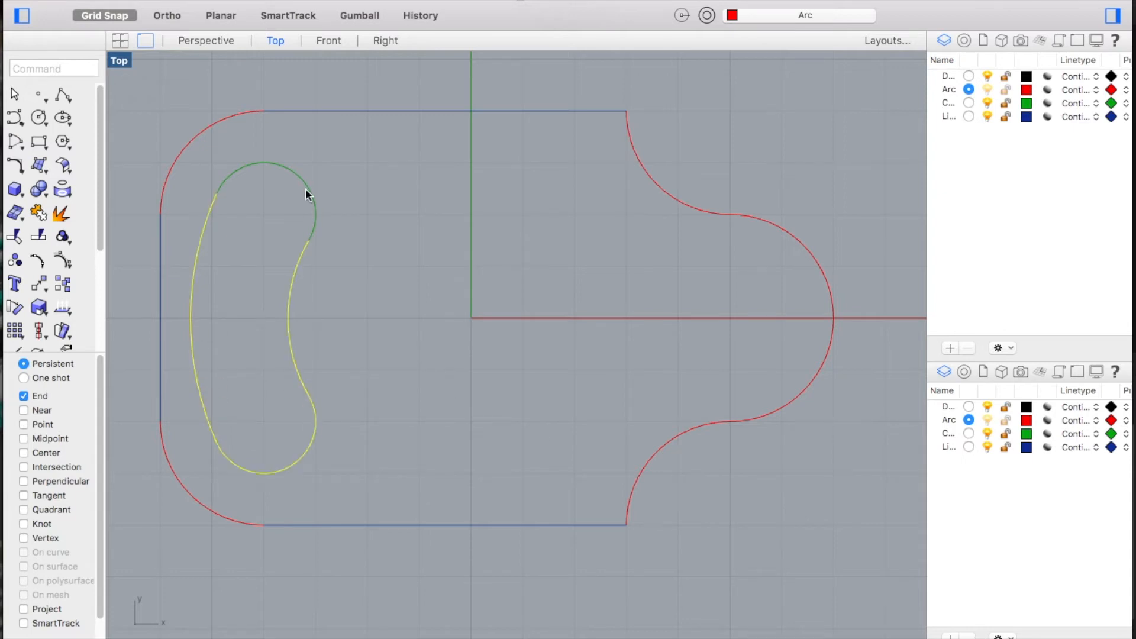
{"action": "left_click", "coordinate": [387, 351]}
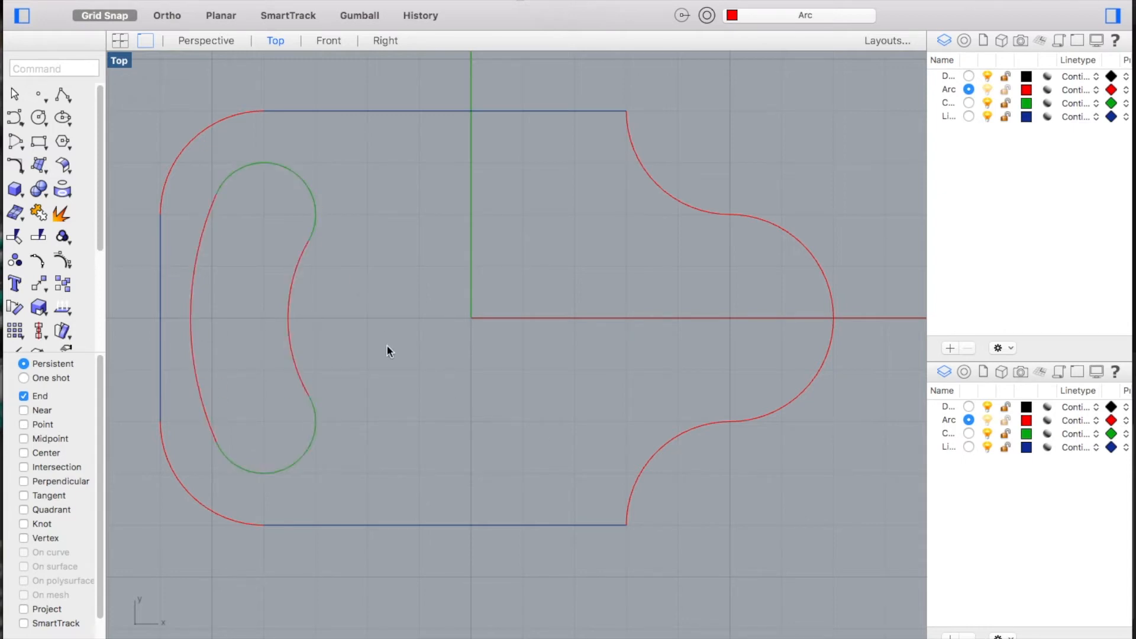
{"action": "mouse_move", "coordinate": [593, 384]}
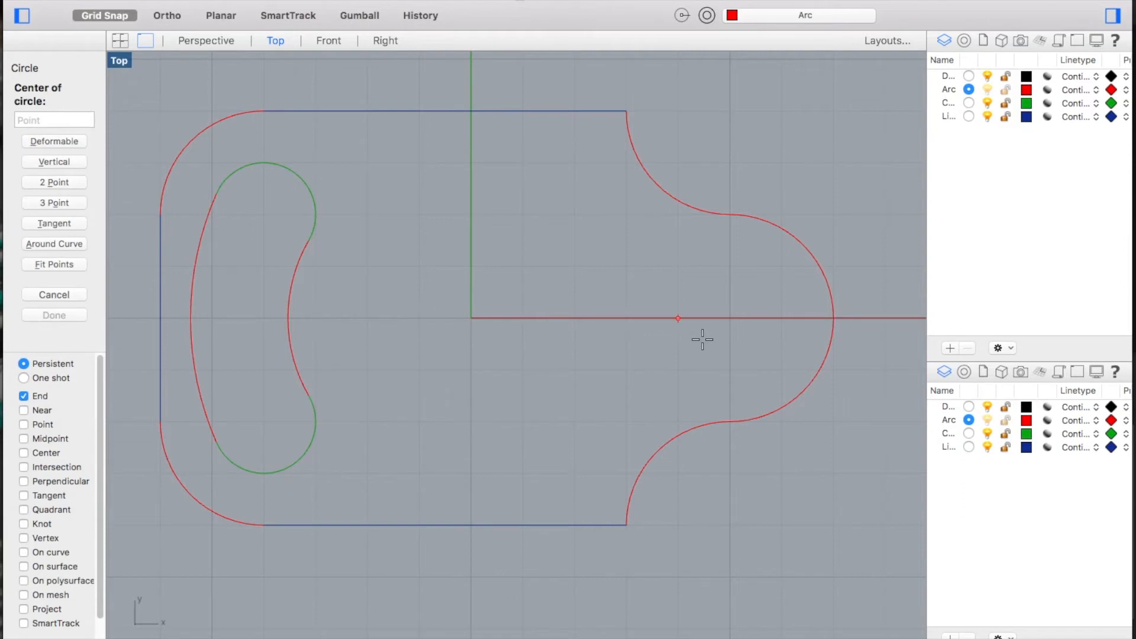
{"action": "mouse_move", "coordinate": [732, 317]}
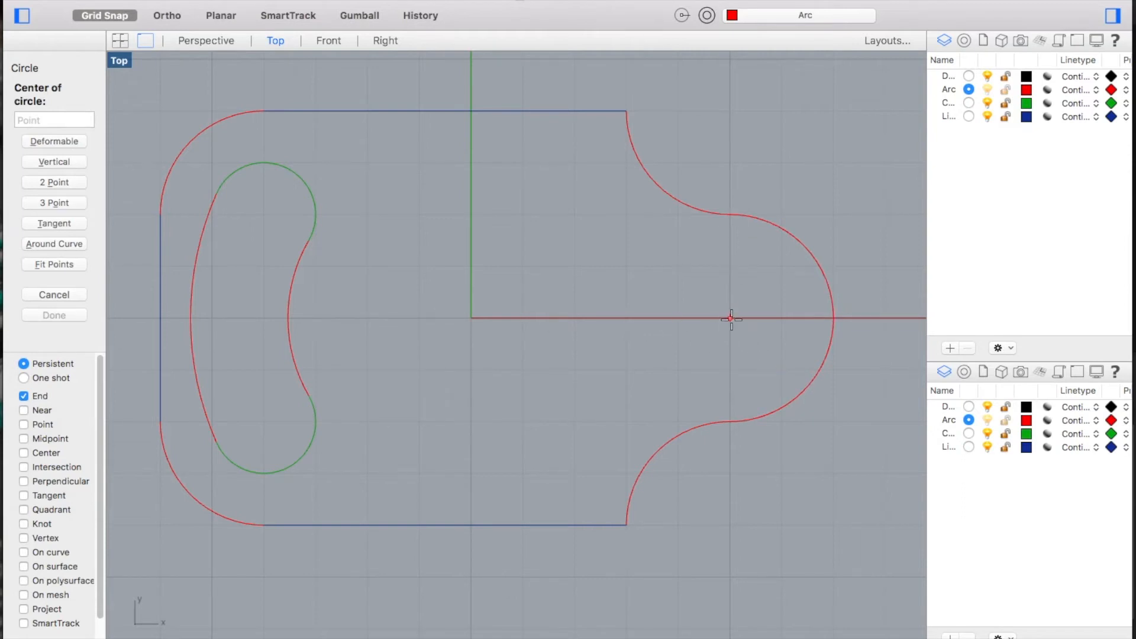
- Centre a 4-unit diameter circle on the right rounded end's arc centre
{"action": "left_click", "coordinate": [732, 319]}
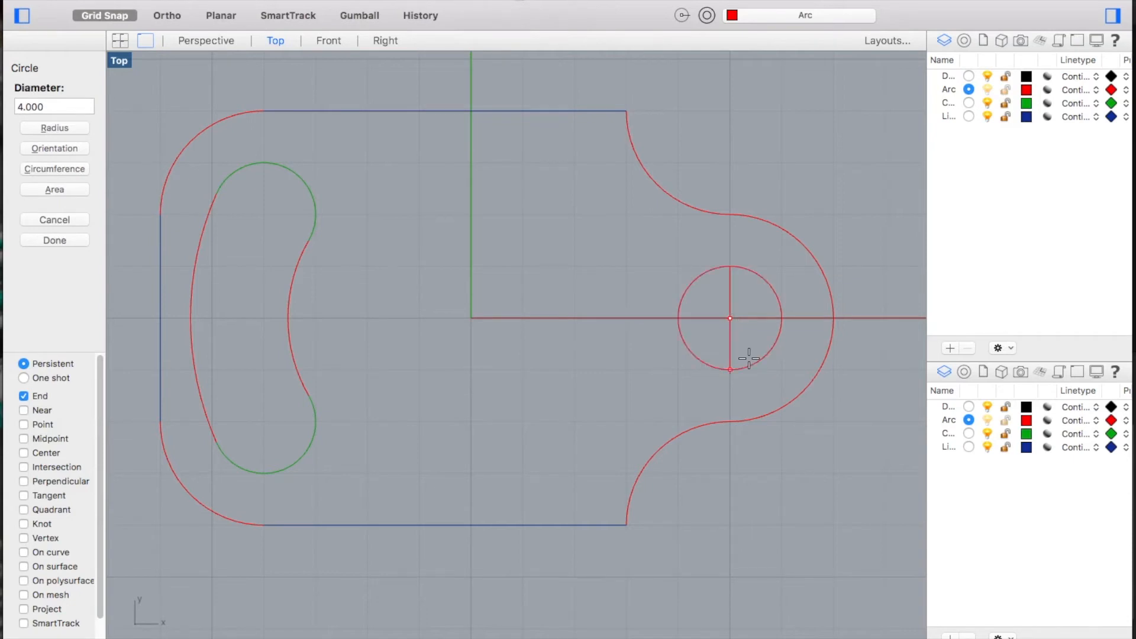
{"action": "mouse_move", "coordinate": [833, 319]}
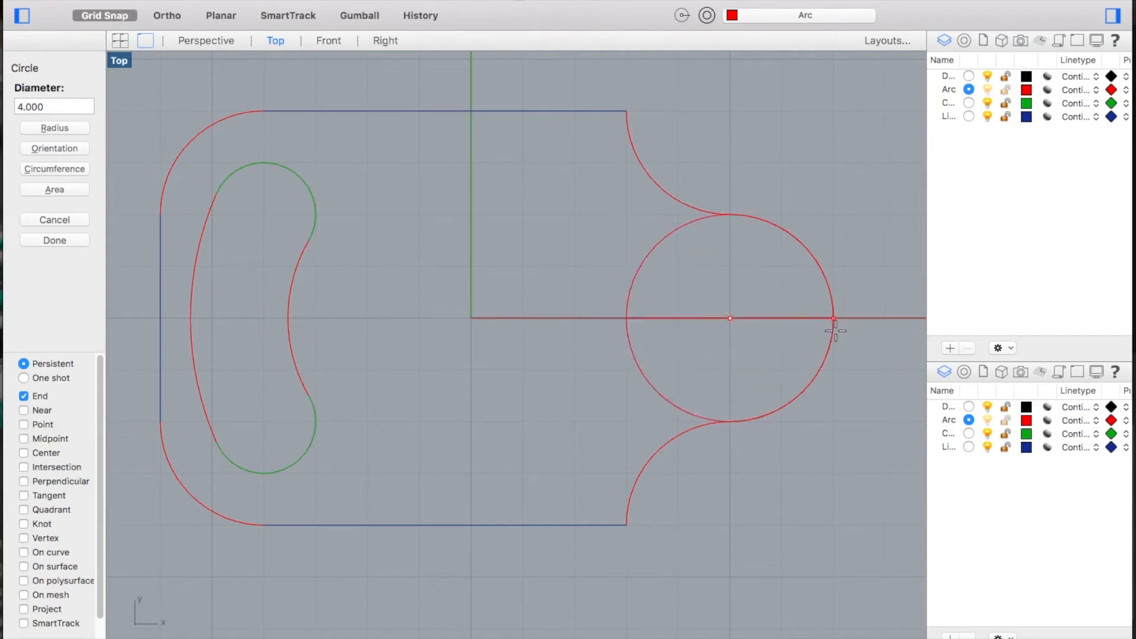
{"action": "mouse_move", "coordinate": [832, 333]}
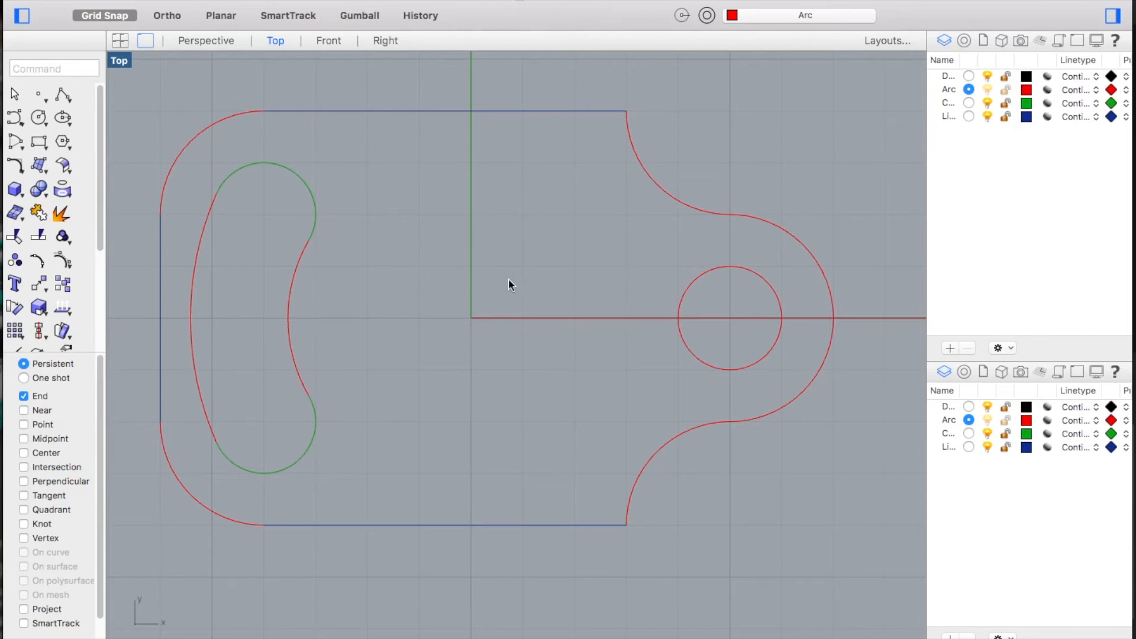
- Show four viewports and extrude the outlines into a solid plate with slot and hole
{"action": "left_click", "coordinate": [119, 39]}
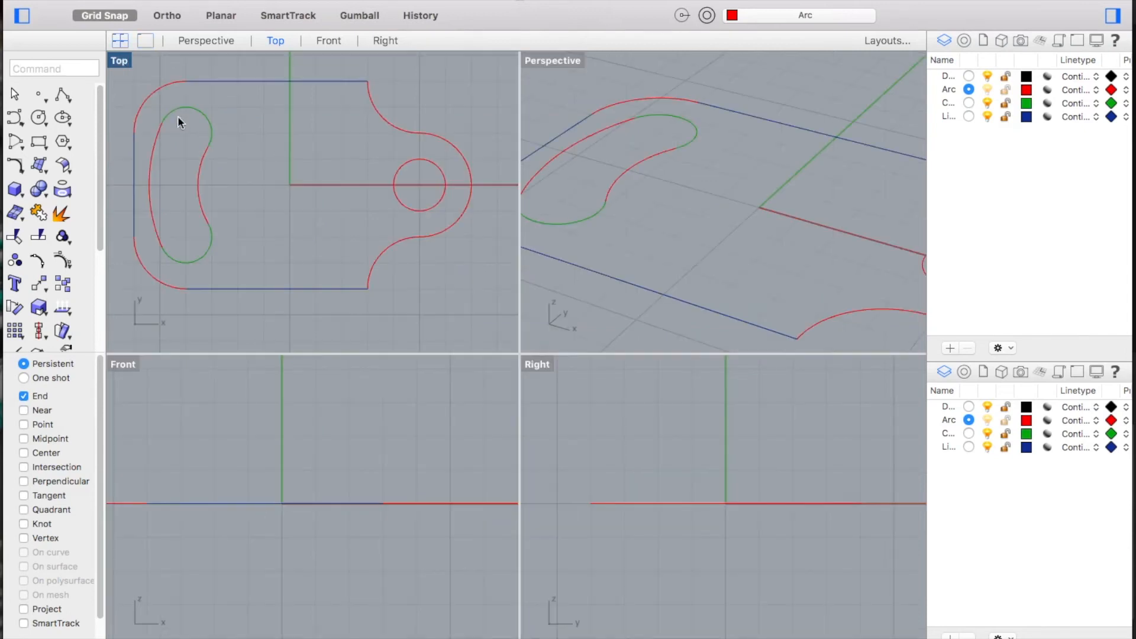
{"action": "mouse_move", "coordinate": [114, 81]}
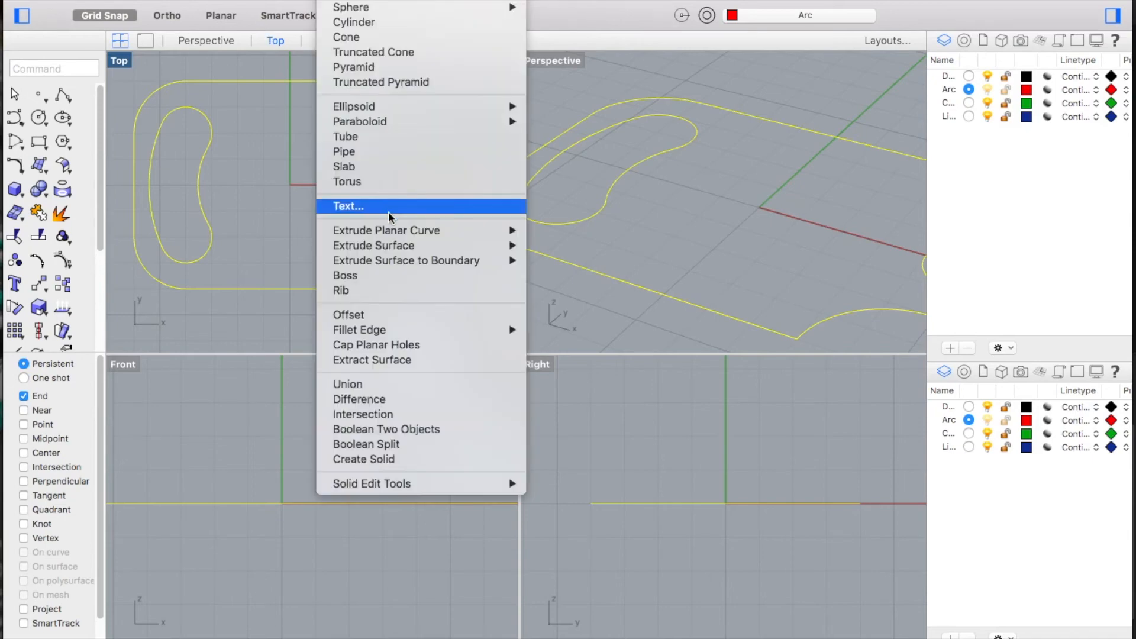
{"action": "left_click", "coordinate": [387, 230]}
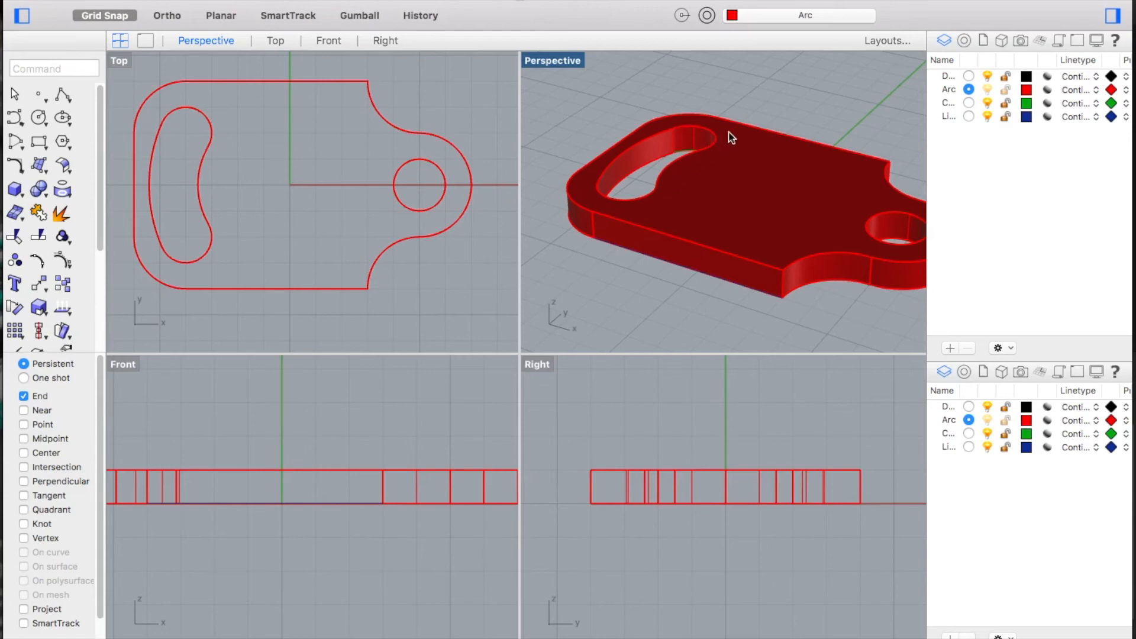
{"action": "mouse_move", "coordinate": [571, 205]}
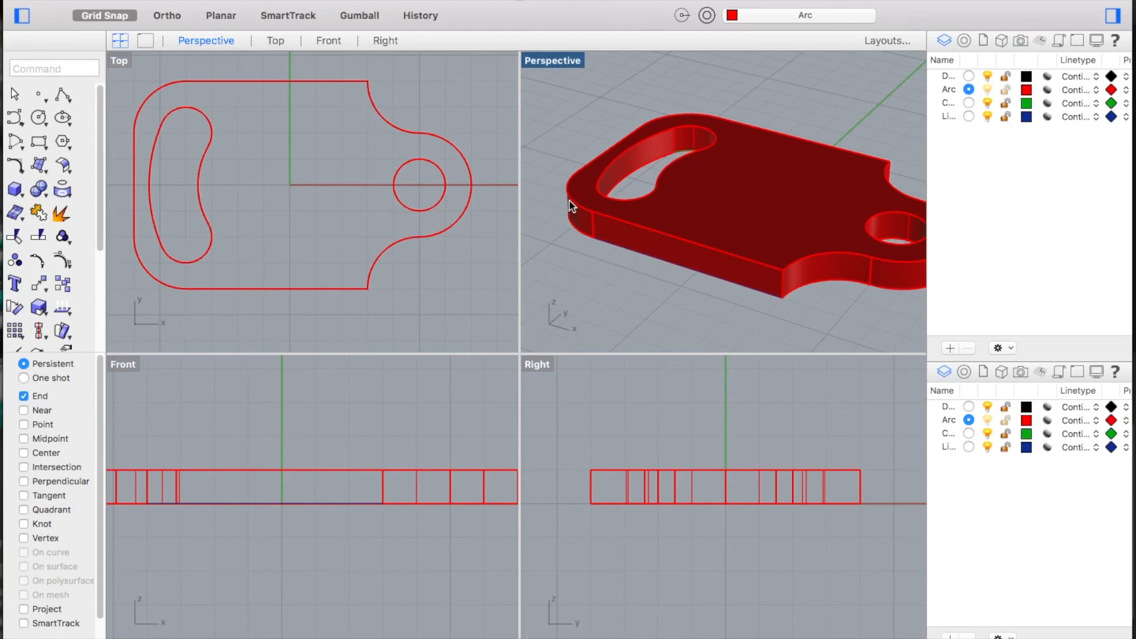
{"action": "mouse_move", "coordinate": [738, 257]}
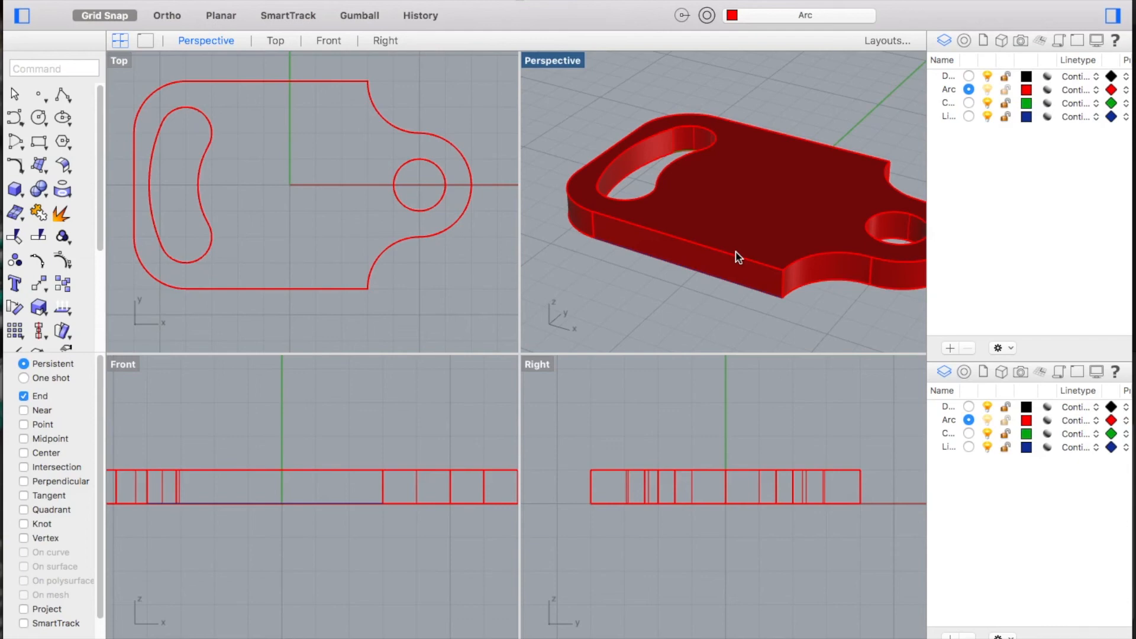
{"action": "mouse_move", "coordinate": [832, 233]}
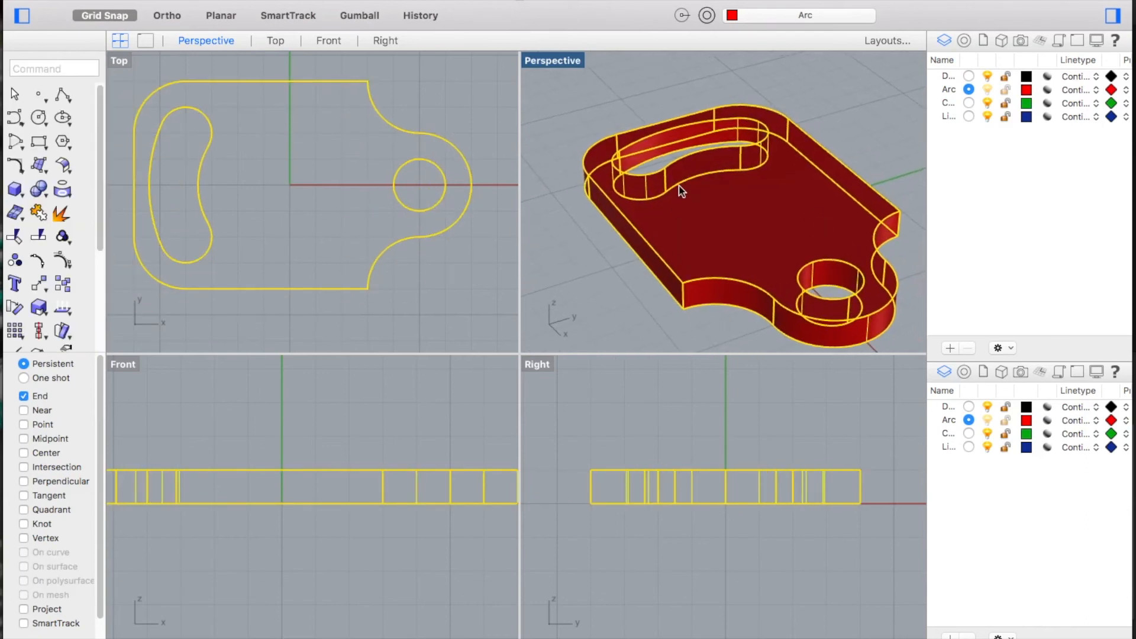
{"action": "mouse_move", "coordinate": [685, 297]}
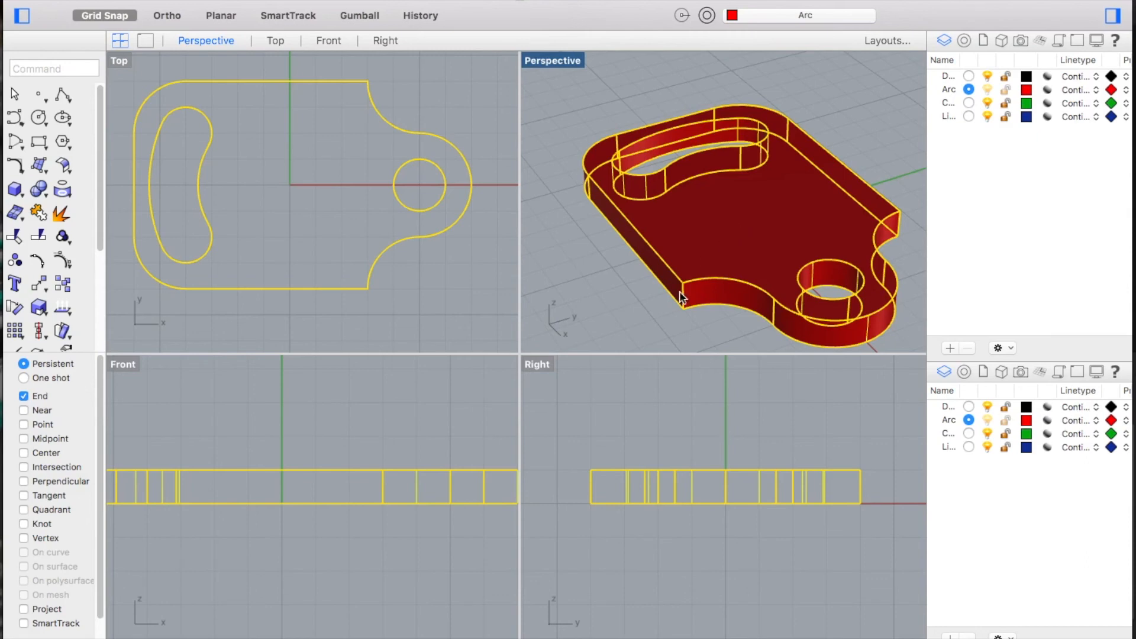
{"action": "mouse_move", "coordinate": [586, 177]}
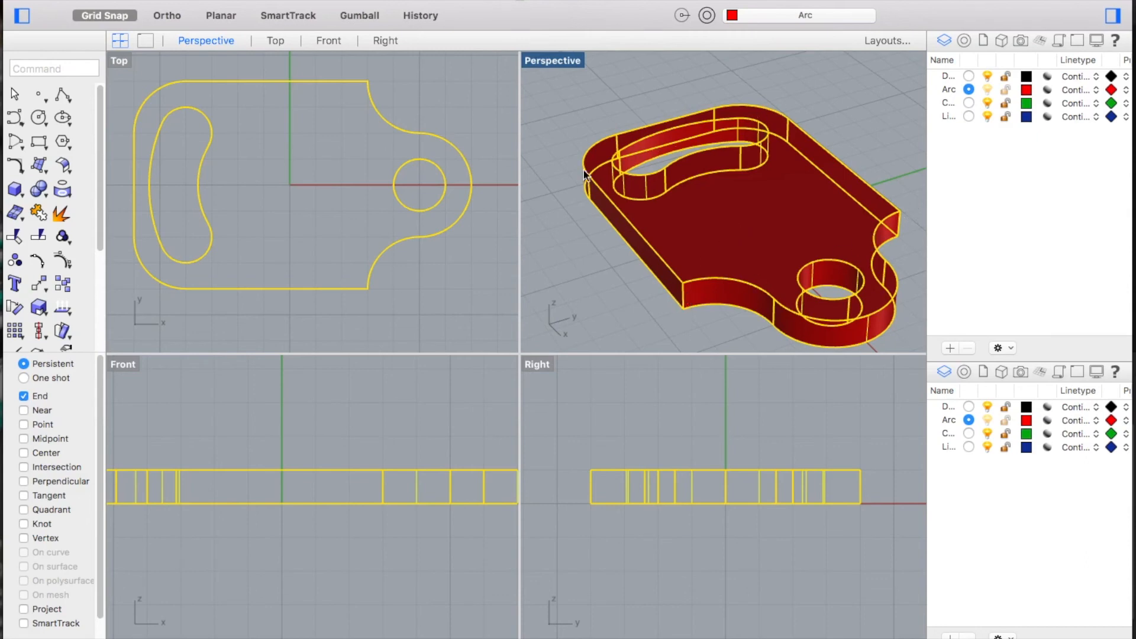